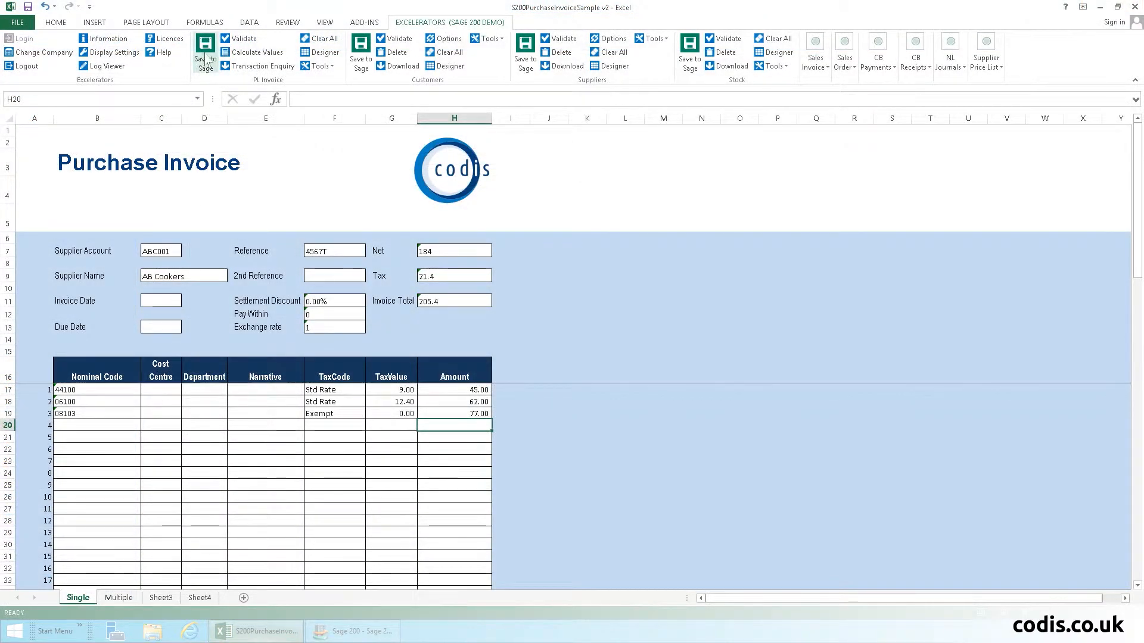
Save the AB Cookers purchase invoice totalling 205.4 to Sage 200 and confirm.
{"action": "left_click", "coordinate": [205, 55]}
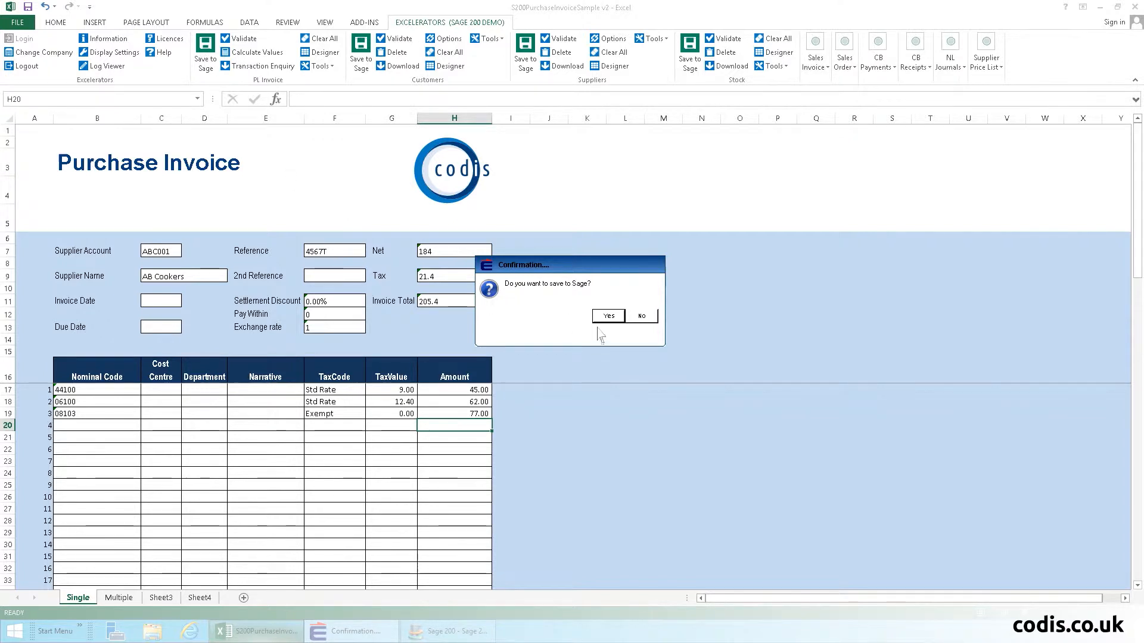
{"action": "left_click", "coordinate": [640, 316]}
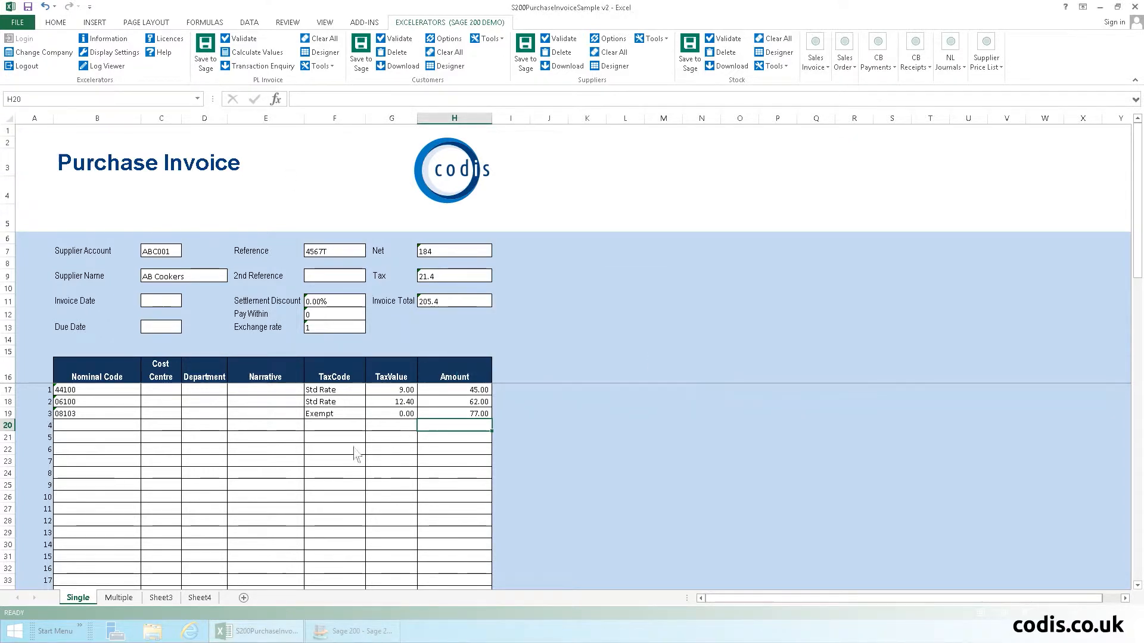
On the Multiple sheet, log in to Sage and put supplier GAS001 GasWorks into the first row.
{"action": "left_click", "coordinate": [118, 596]}
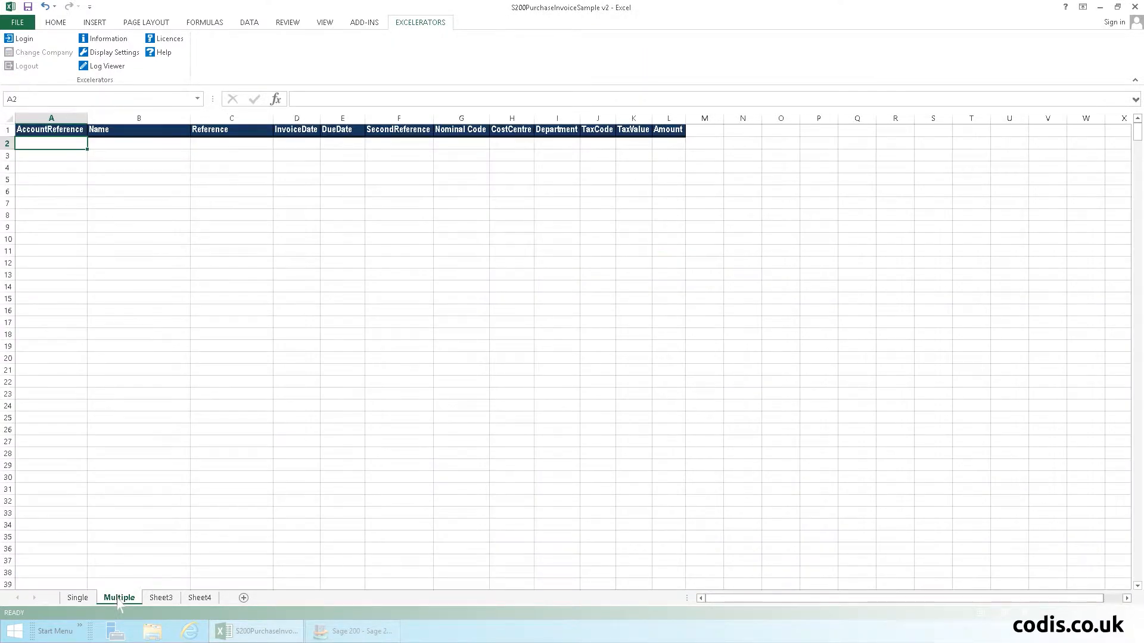
{"action": "left_click", "coordinate": [22, 38]}
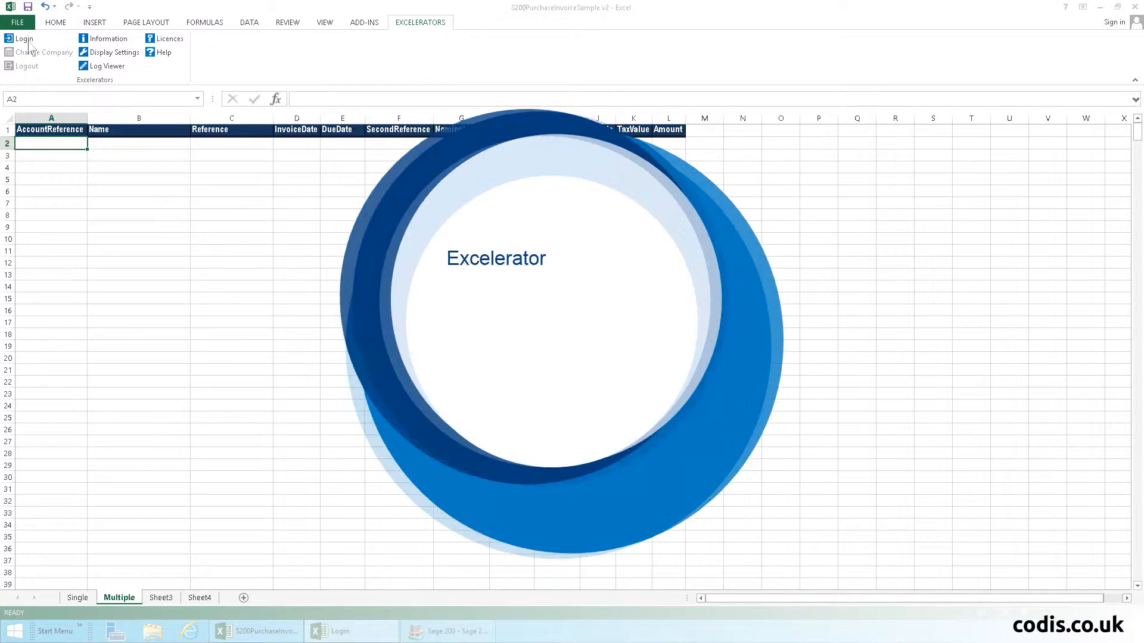
{"action": "left_click", "coordinate": [24, 38]}
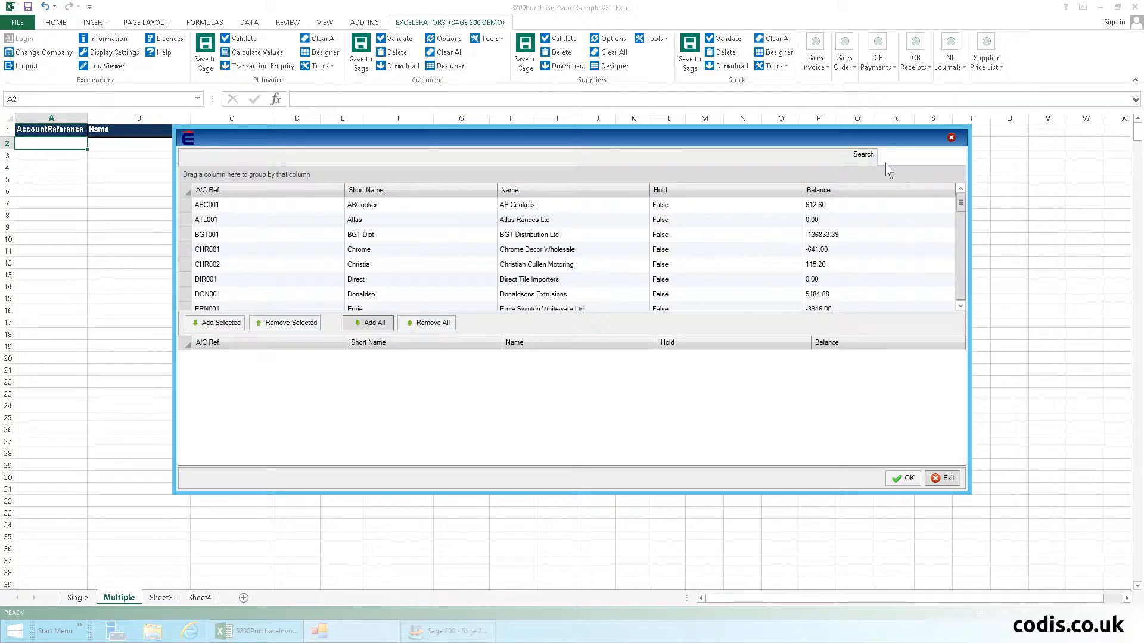
{"action": "type", "text": "gas"}
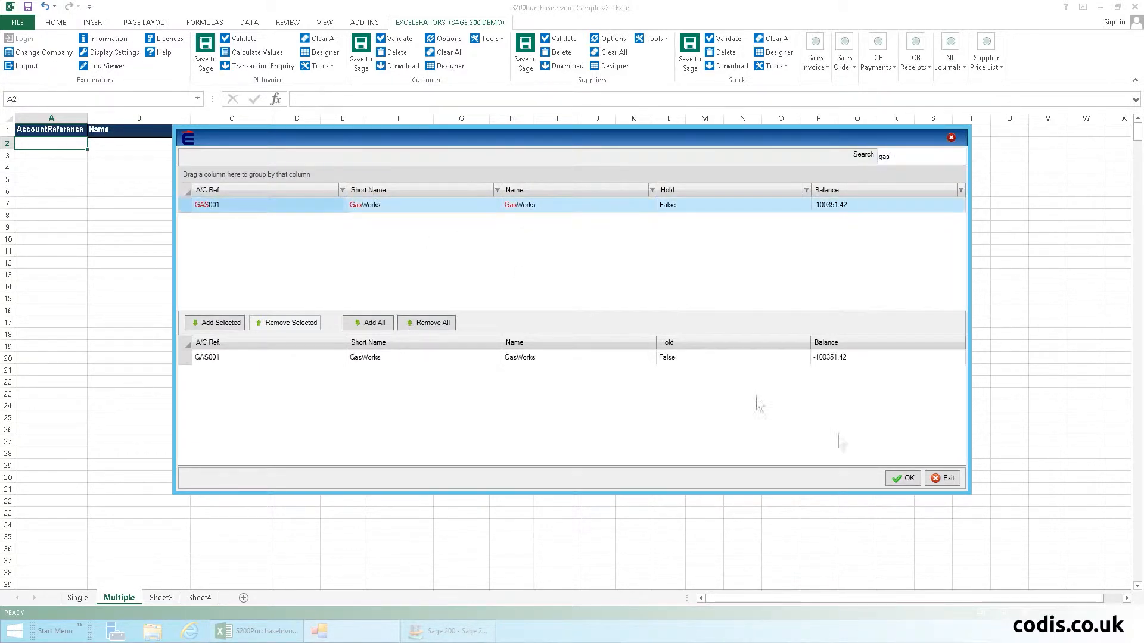
{"action": "left_click", "coordinate": [901, 478]}
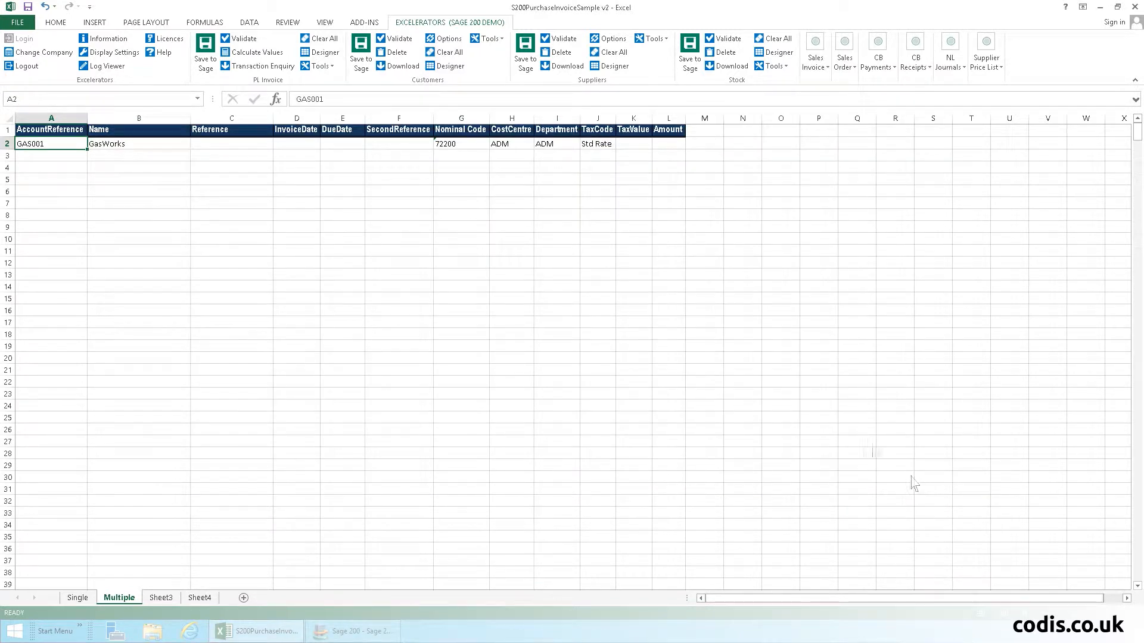
Browse nominal codes 06100 and 06200 into the GasWorks lines at Std Rate tax and enter amount 50.
{"action": "right_click", "coordinate": [460, 155]}
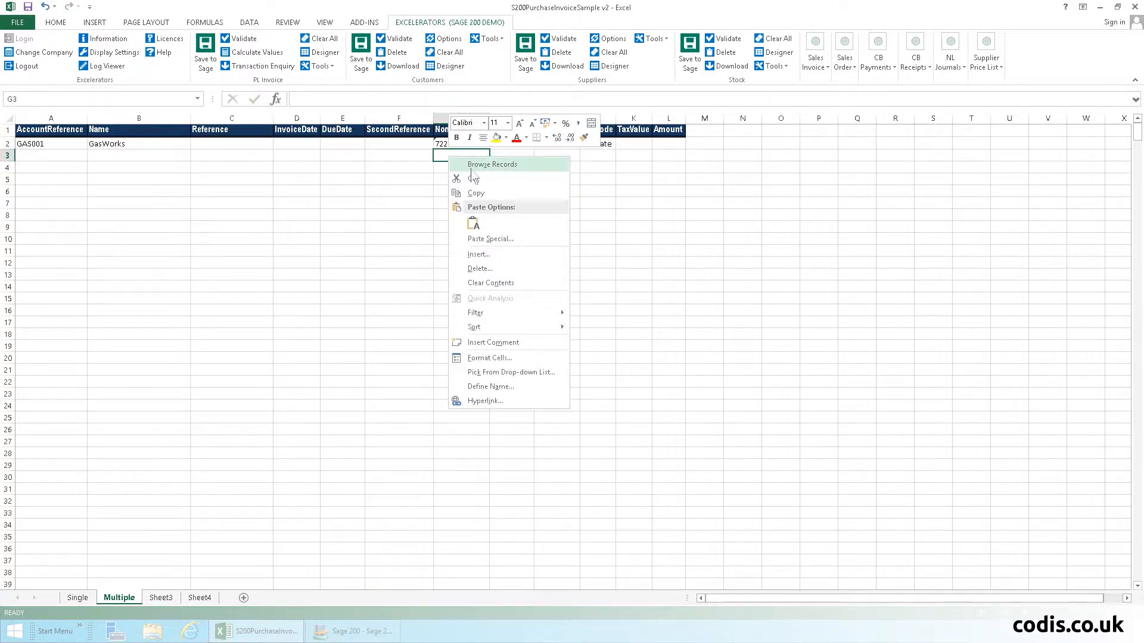
{"action": "left_click", "coordinate": [492, 164]}
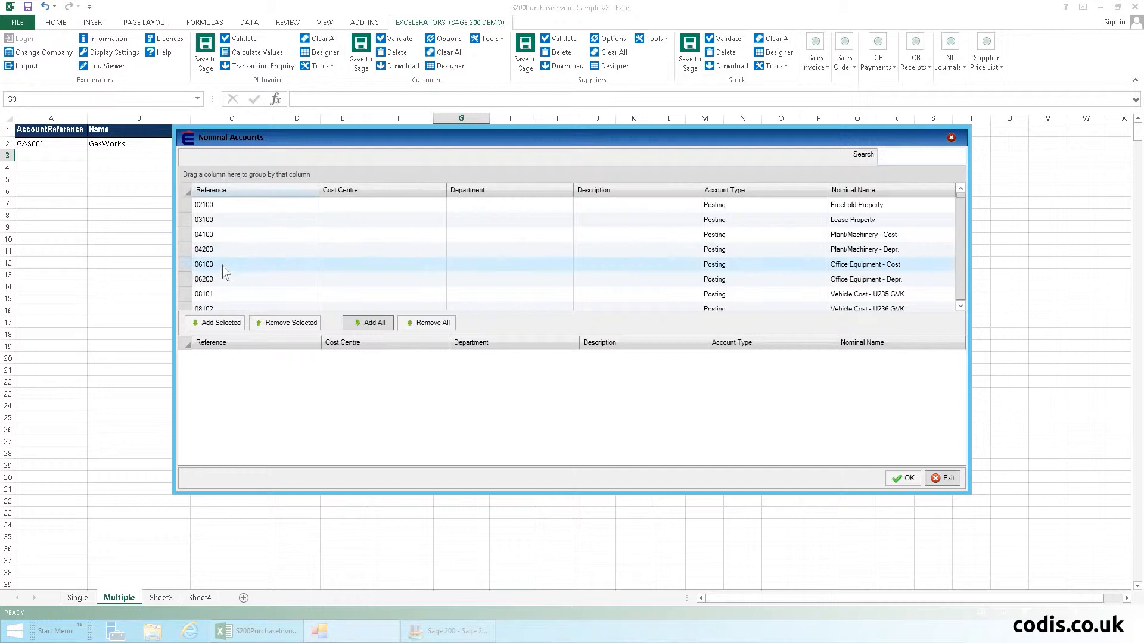
{"action": "left_click", "coordinate": [214, 323]}
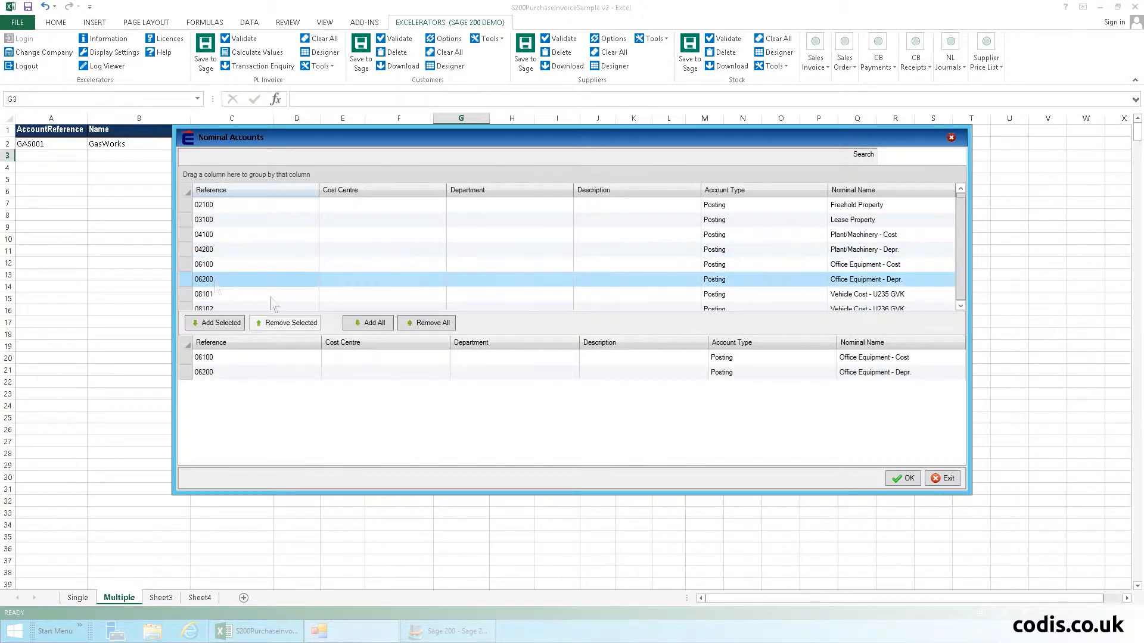
{"action": "left_click", "coordinate": [902, 477]}
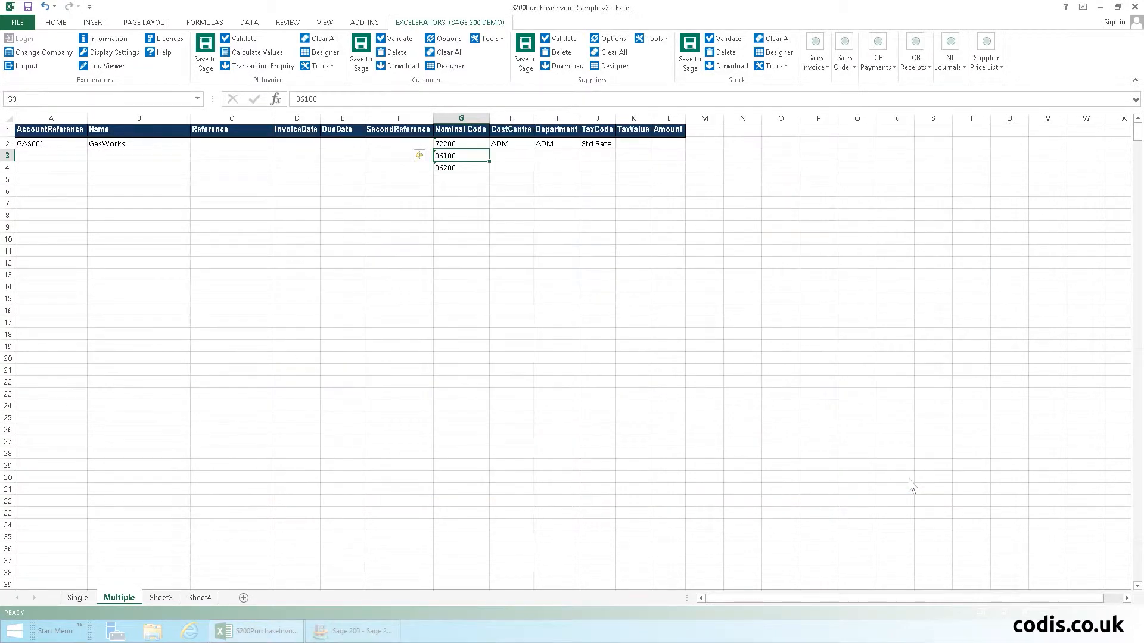
{"action": "left_click", "coordinate": [596, 155]}
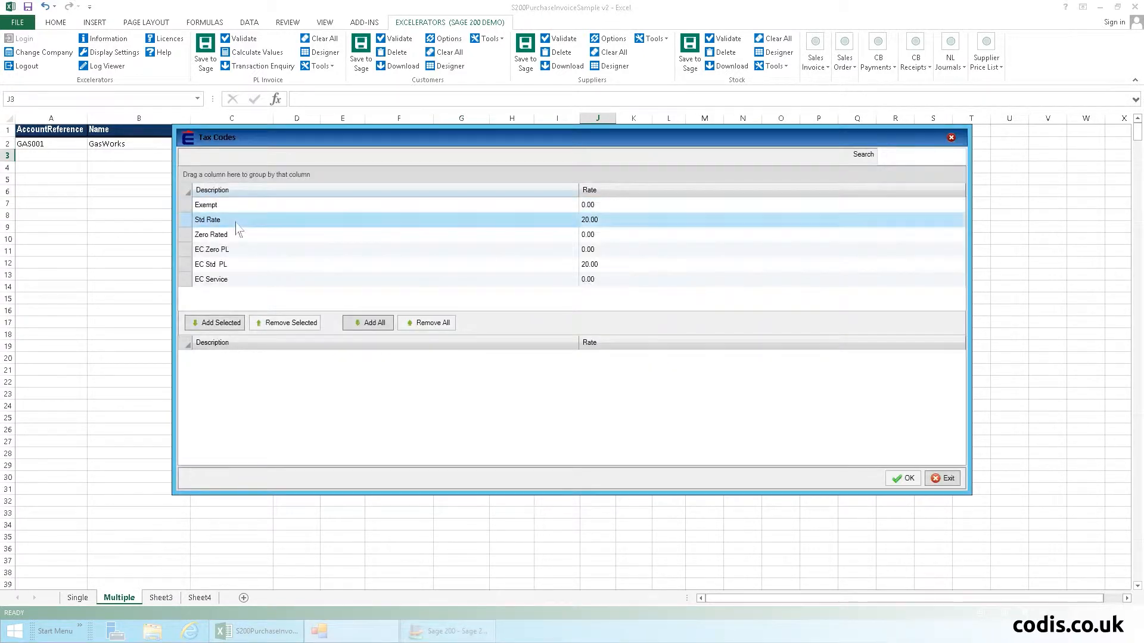
{"action": "left_click", "coordinate": [902, 477]}
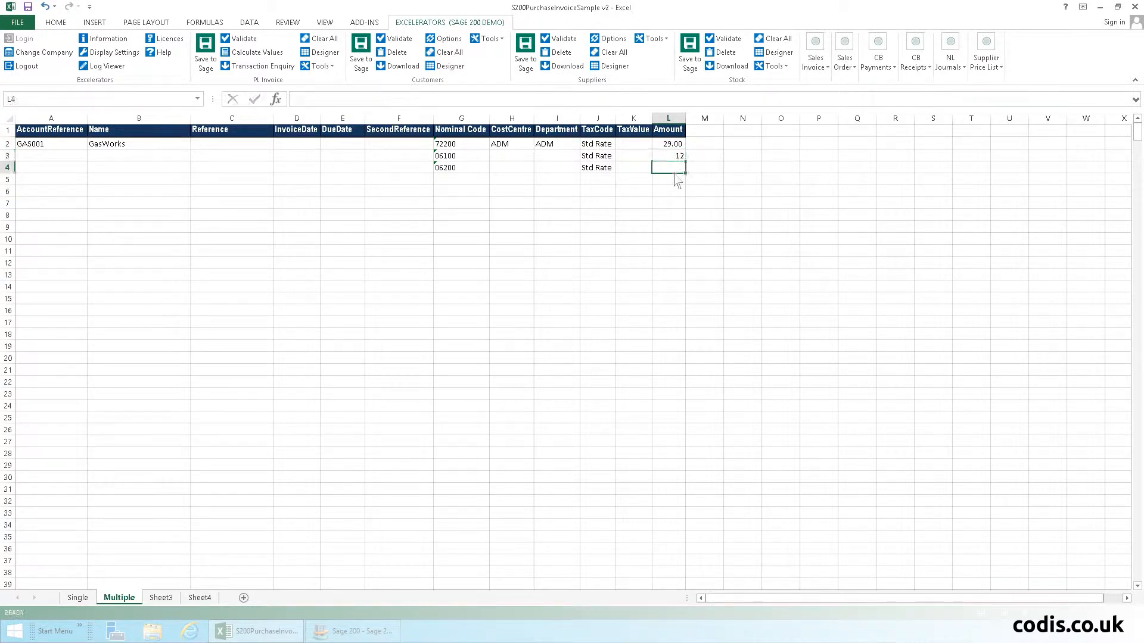
{"action": "type", "text": "50"}
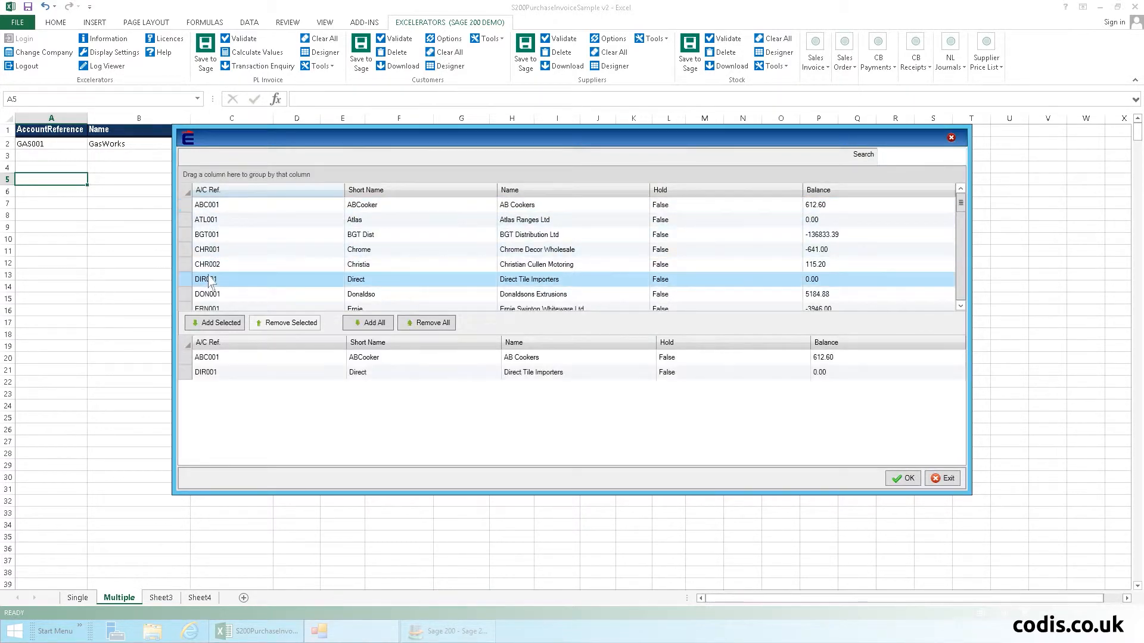
Insert AB Cookers and Direct Tile Importers rows with amount 67, then calculate tax values for all lines.
{"action": "left_click", "coordinate": [902, 477]}
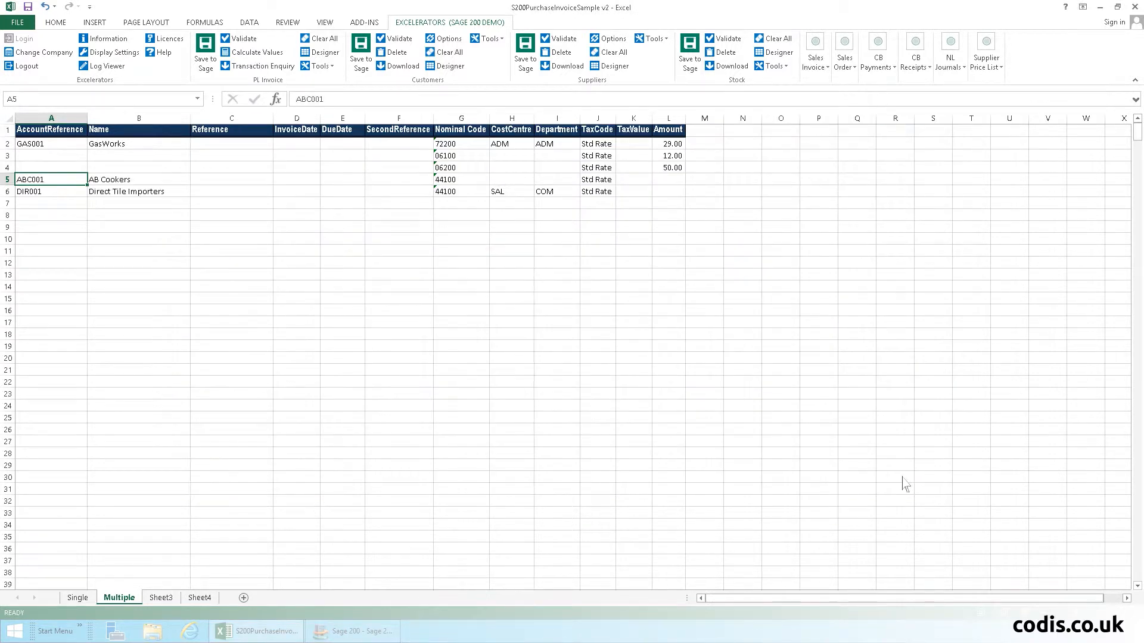
{"action": "mouse_move", "coordinate": [676, 189]}
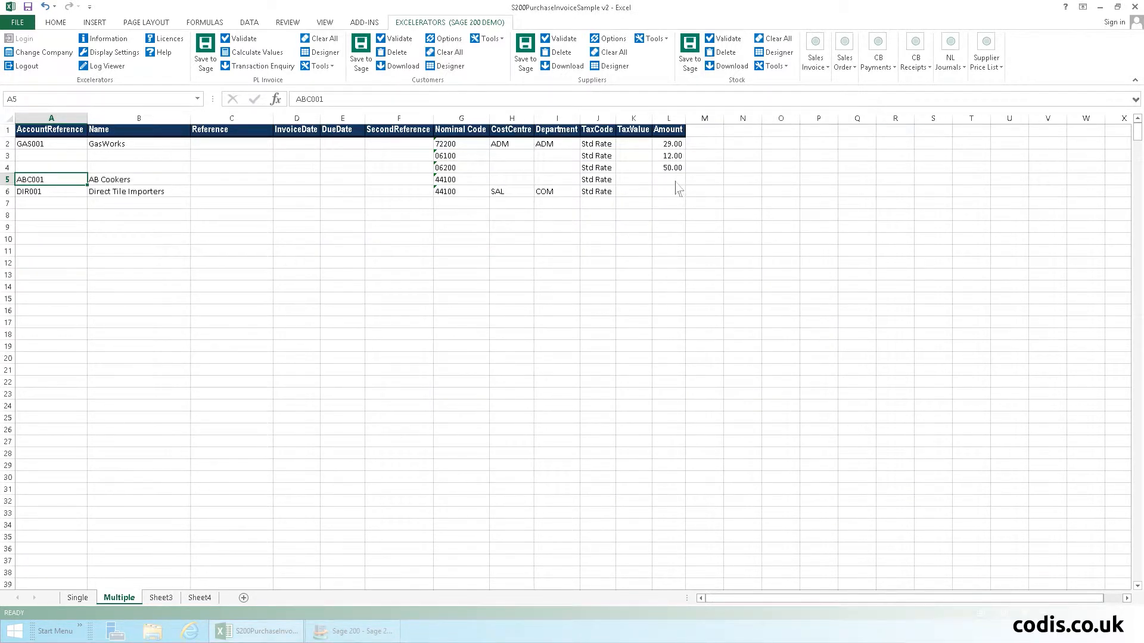
{"action": "type", "text": "67"}
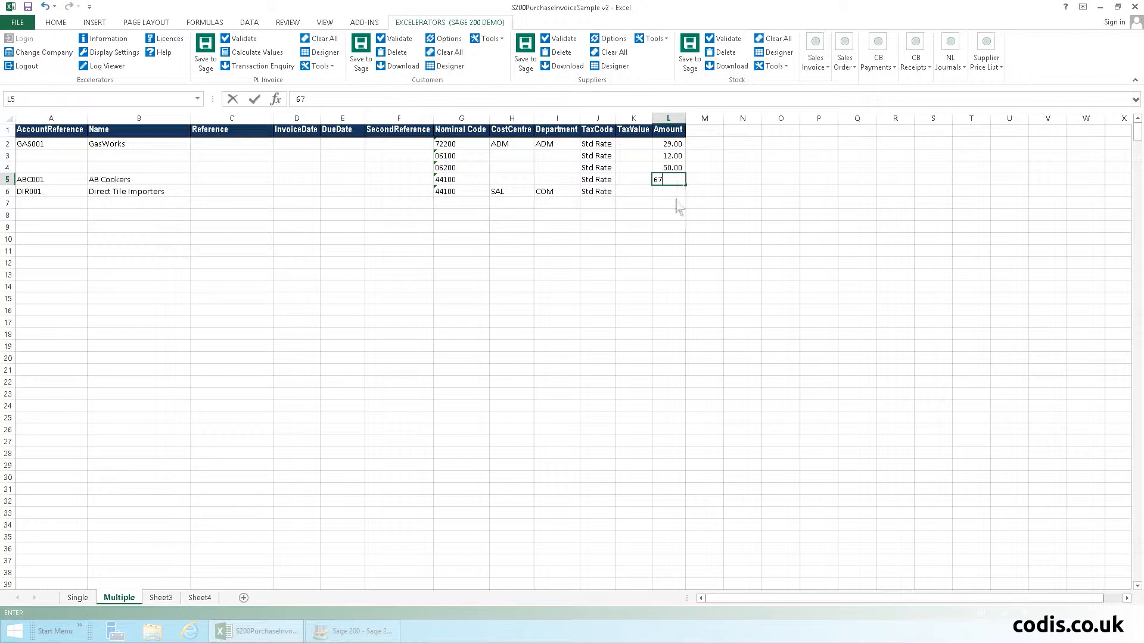
{"action": "key", "text": "Return"}
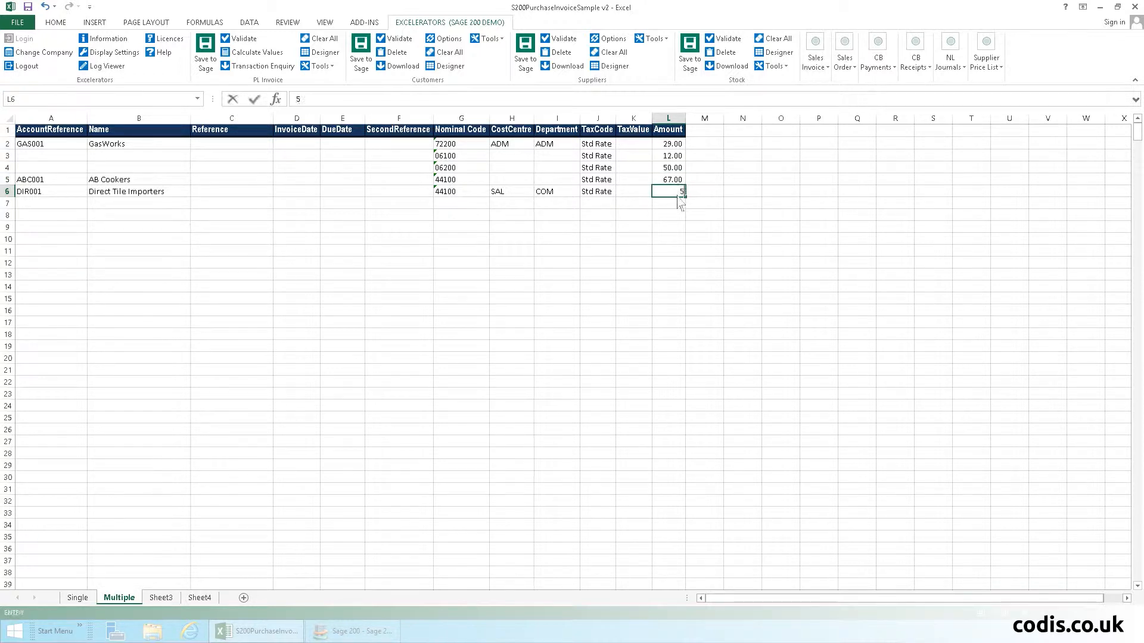
{"action": "left_click", "coordinate": [257, 52]}
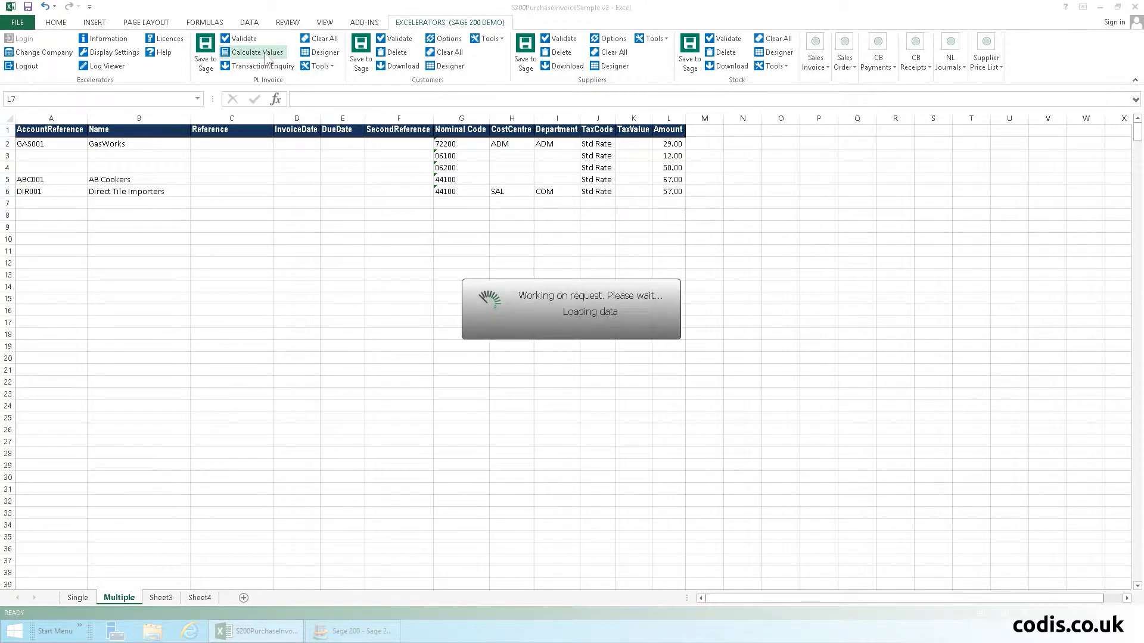
{"action": "left_click", "coordinate": [254, 56]}
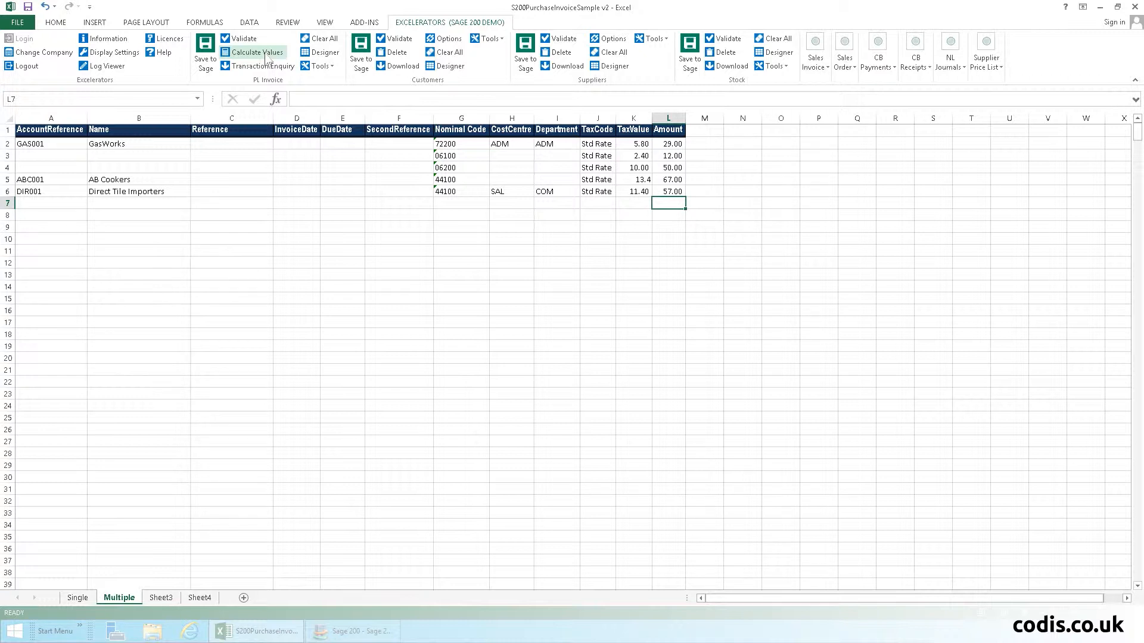
{"action": "mouse_move", "coordinate": [217, 167]}
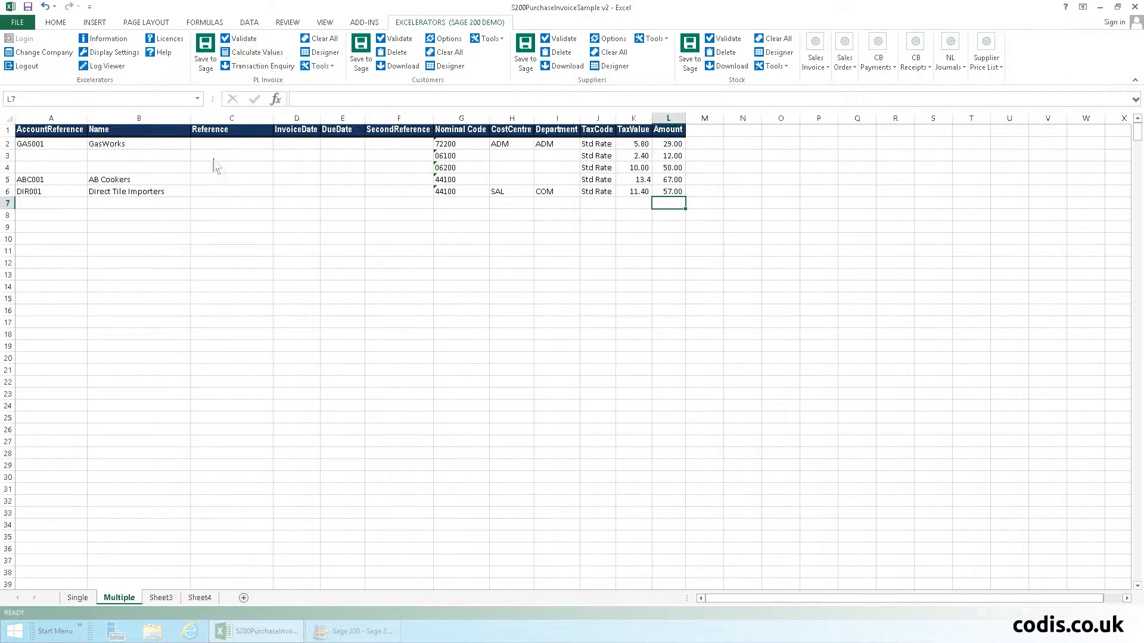
Enter references 1234T, 1234S and 1234C for the three suppliers' invoices.
{"action": "type", "text": "1234"}
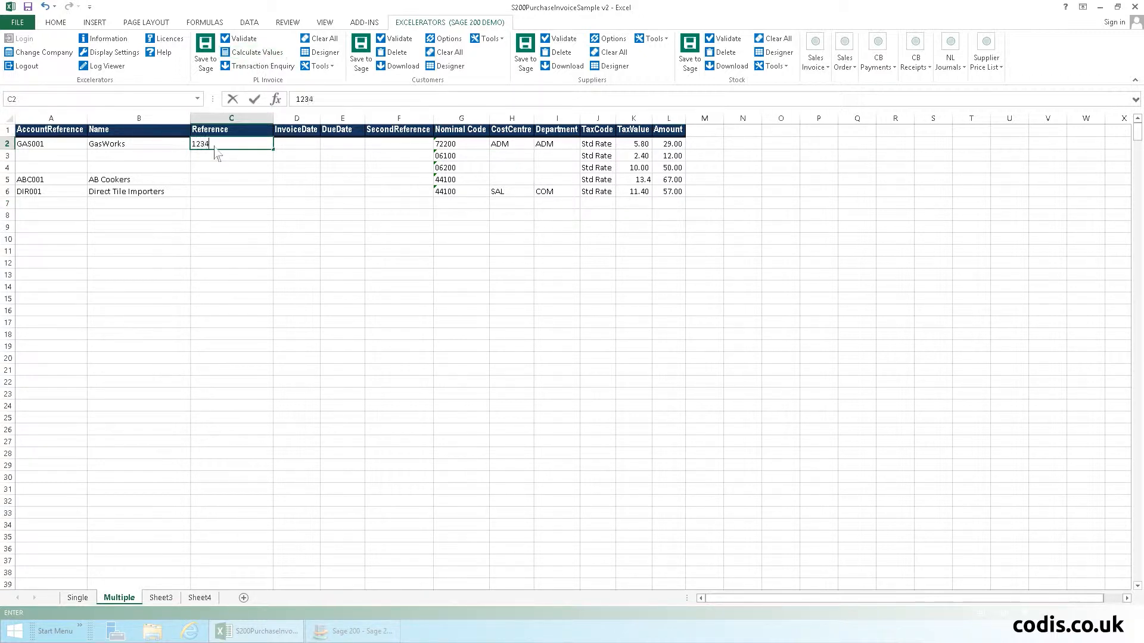
{"action": "type", "text": "T"}
{"action": "left_click", "coordinate": [232, 179]}
{"action": "type", "text": "123"}
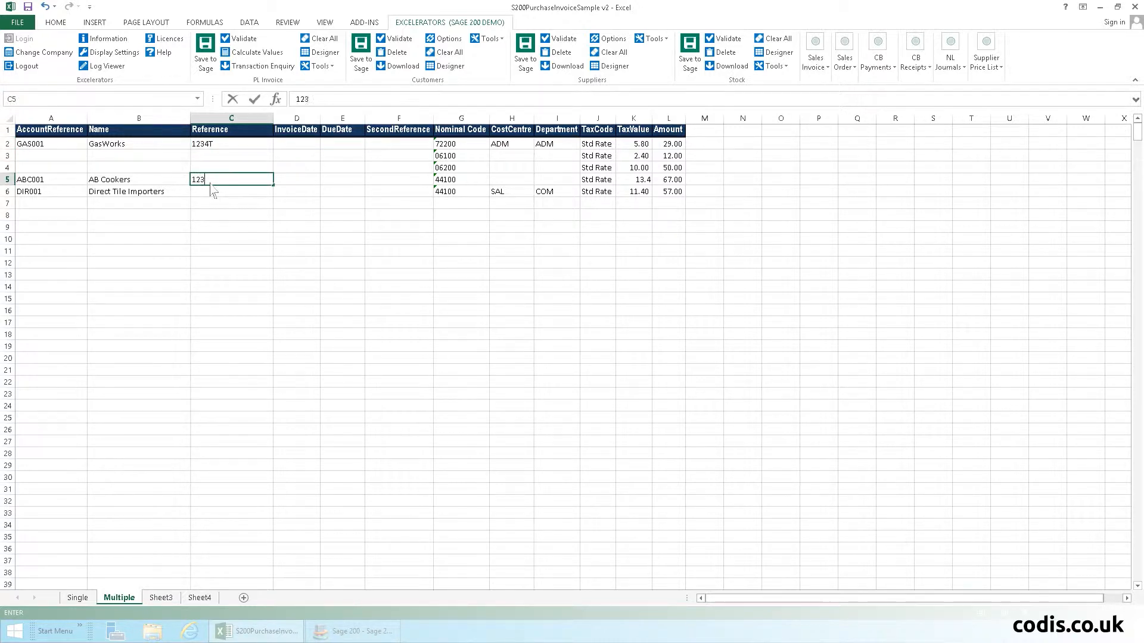
{"action": "type", "text": "4S"}
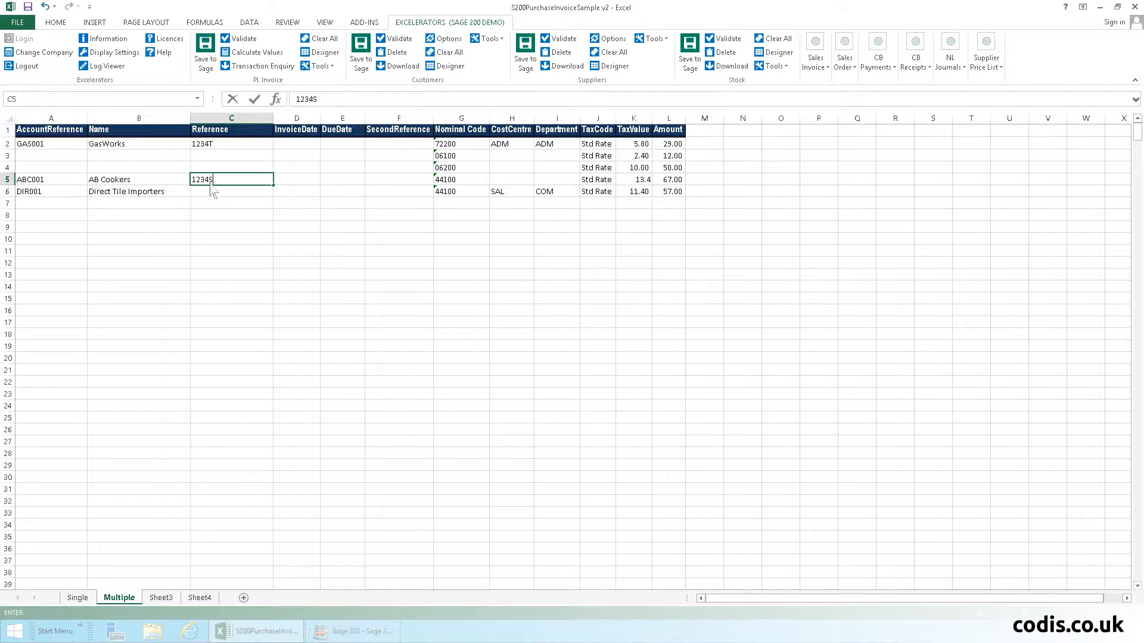
{"action": "key", "text": "Return"}
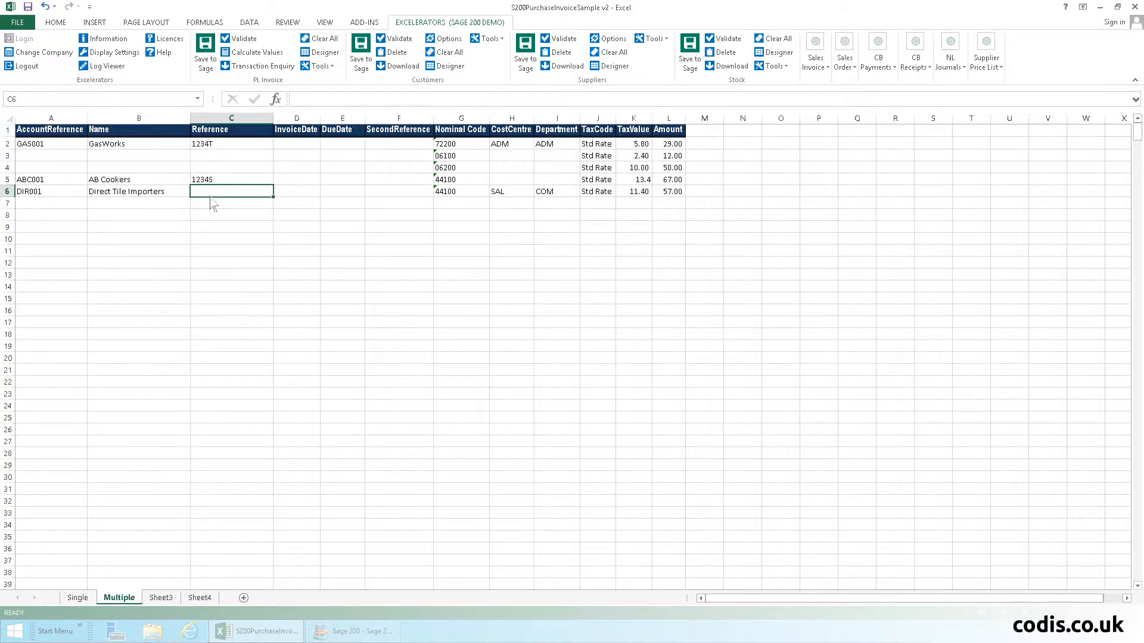
{"action": "type", "text": "1234C"}
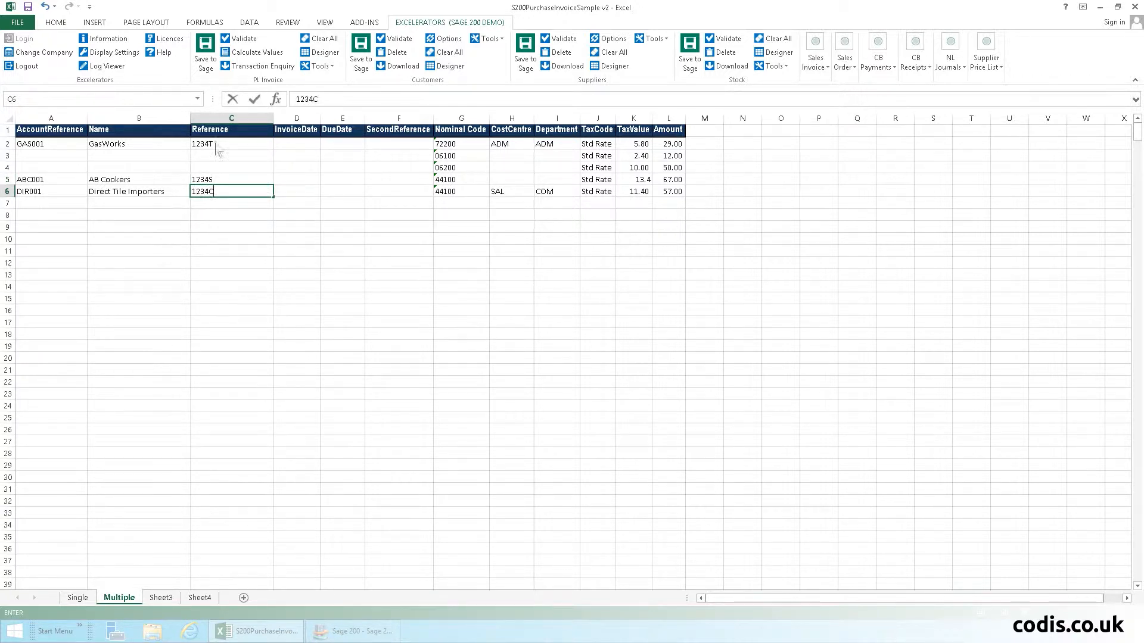
Save the multiple PL invoices to Sage and confirm.
{"action": "left_click", "coordinate": [205, 53]}
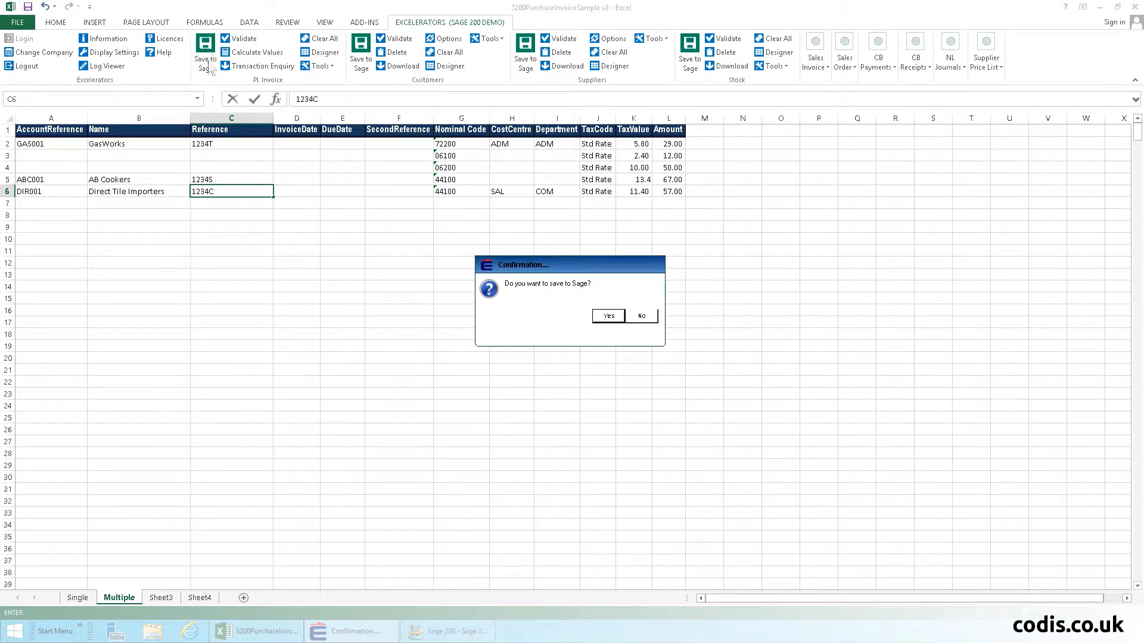
{"action": "left_click", "coordinate": [607, 314]}
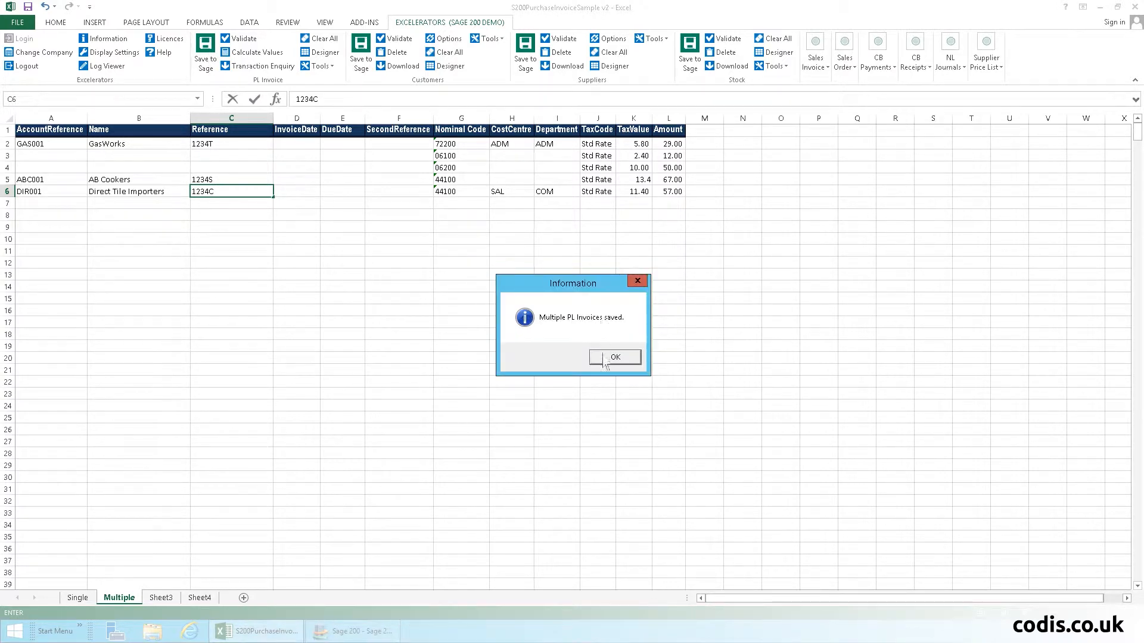
Acknowledge the save, then filter Sage 200 supplier transactions by reference 1234.
{"action": "left_click", "coordinate": [613, 358]}
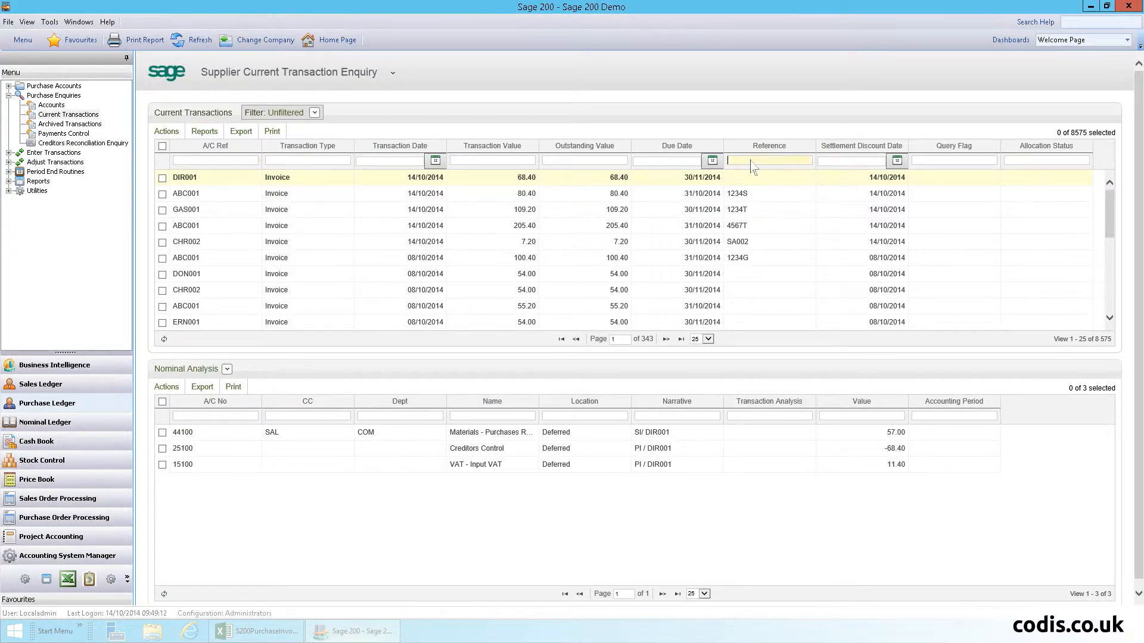
{"action": "type", "text": "1234"}
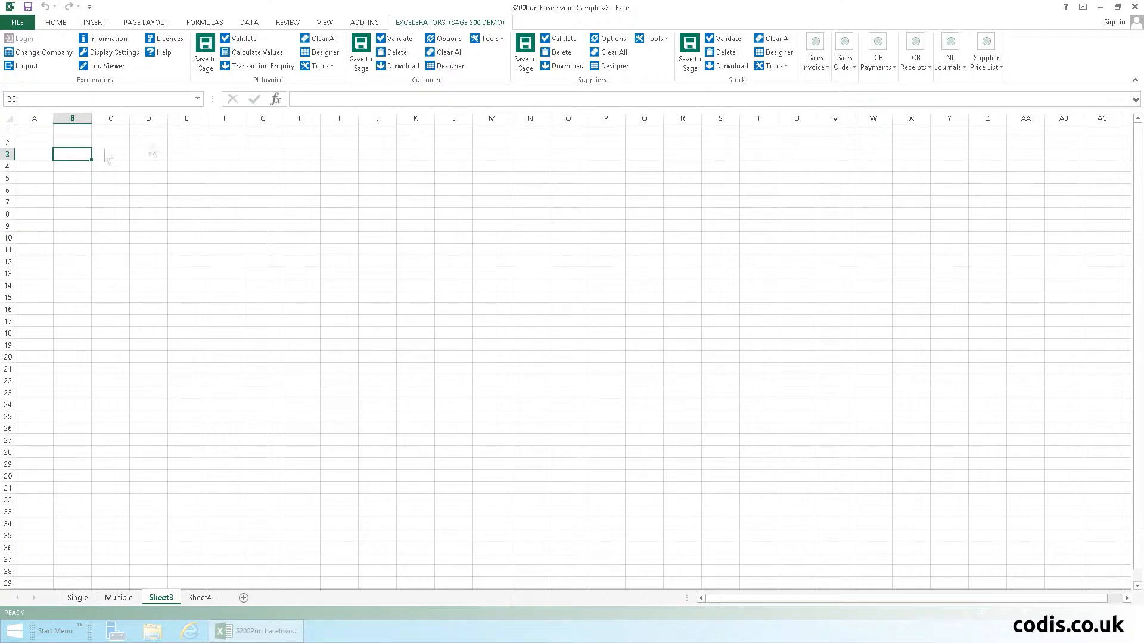
Open the Excelerator invoice Designer on Sheet3 and expand the Trading Header and Trading Details fields.
{"action": "left_click", "coordinate": [319, 52]}
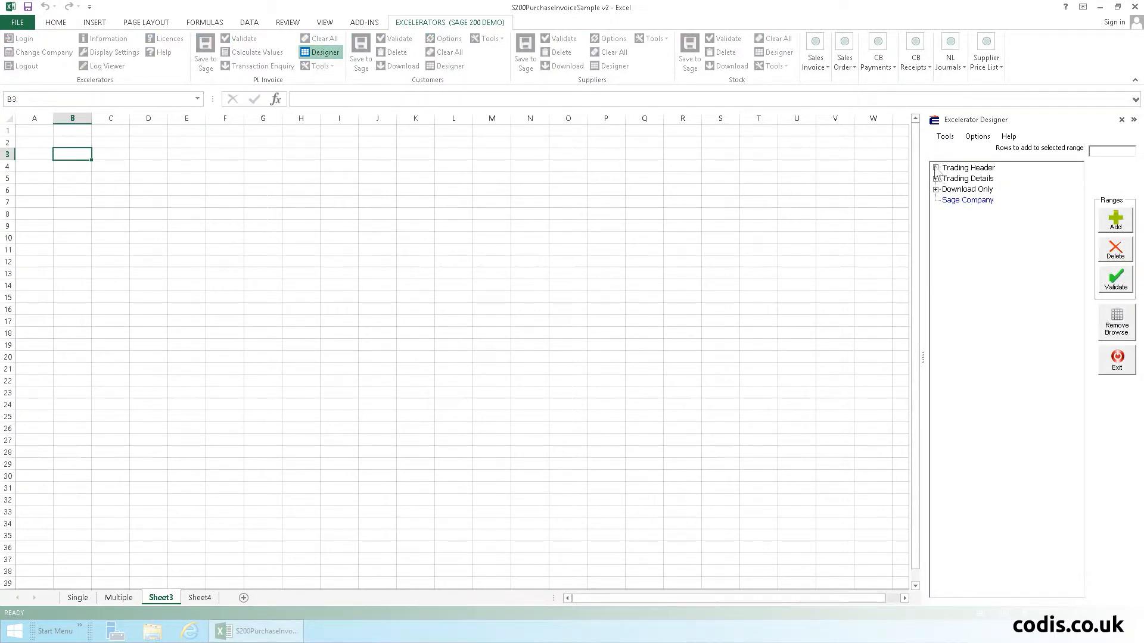
{"action": "left_click", "coordinate": [936, 167]}
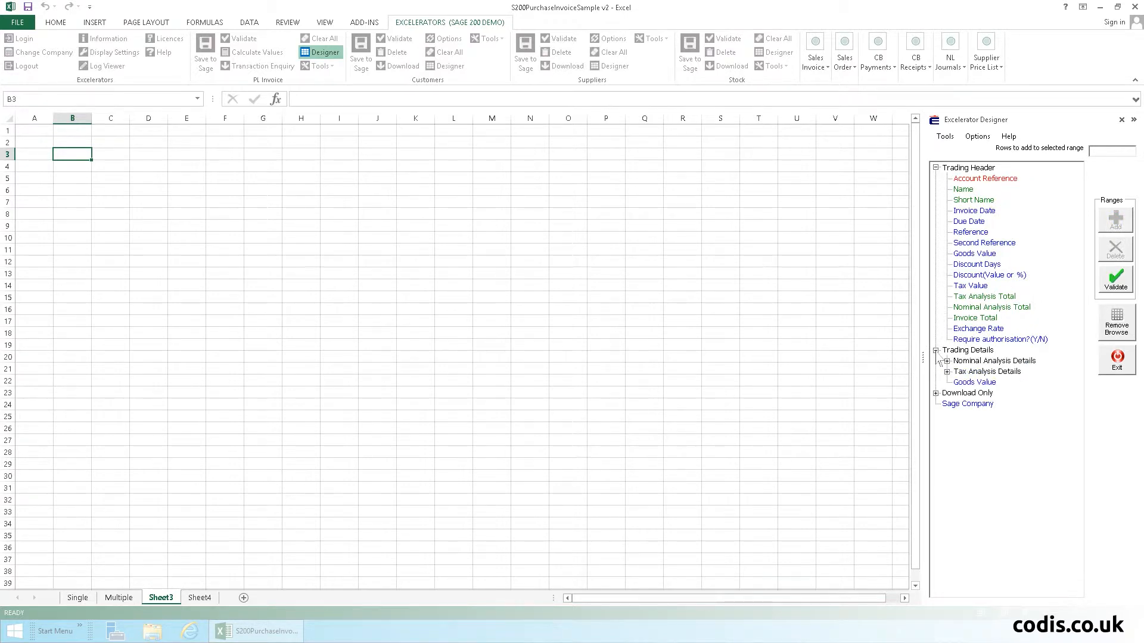
{"action": "left_click", "coordinate": [941, 360]}
{"action": "type", "text": "20"}
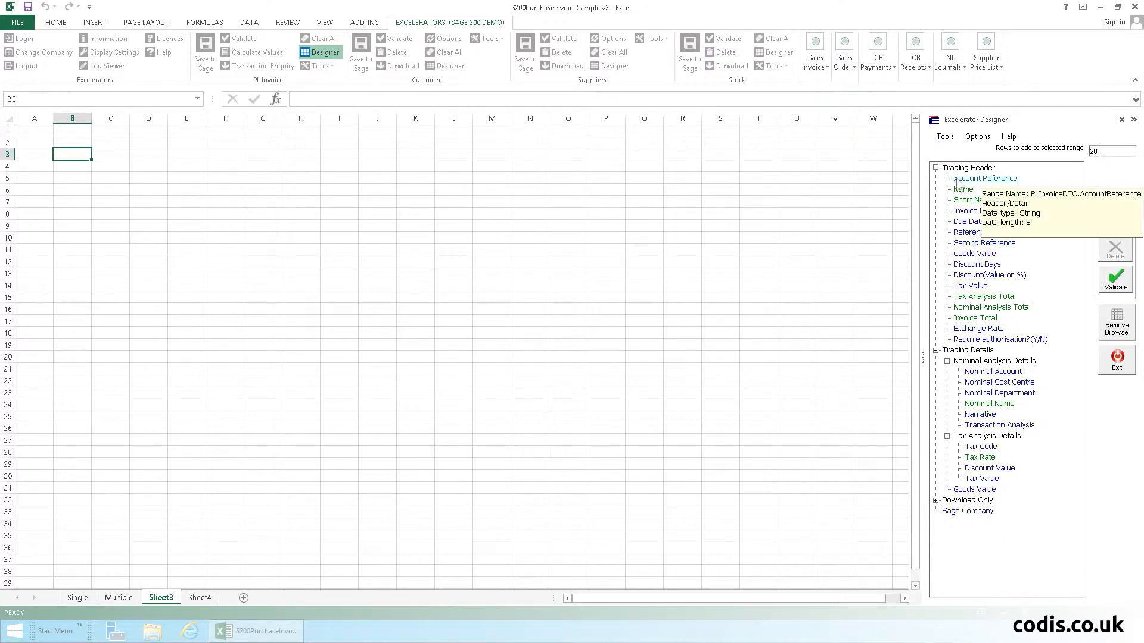
Add AccountReference, InvoiceDate, TaxCode, TaxValue and Amount columns to the row-3 invoice layout.
{"action": "left_click", "coordinate": [1113, 217]}
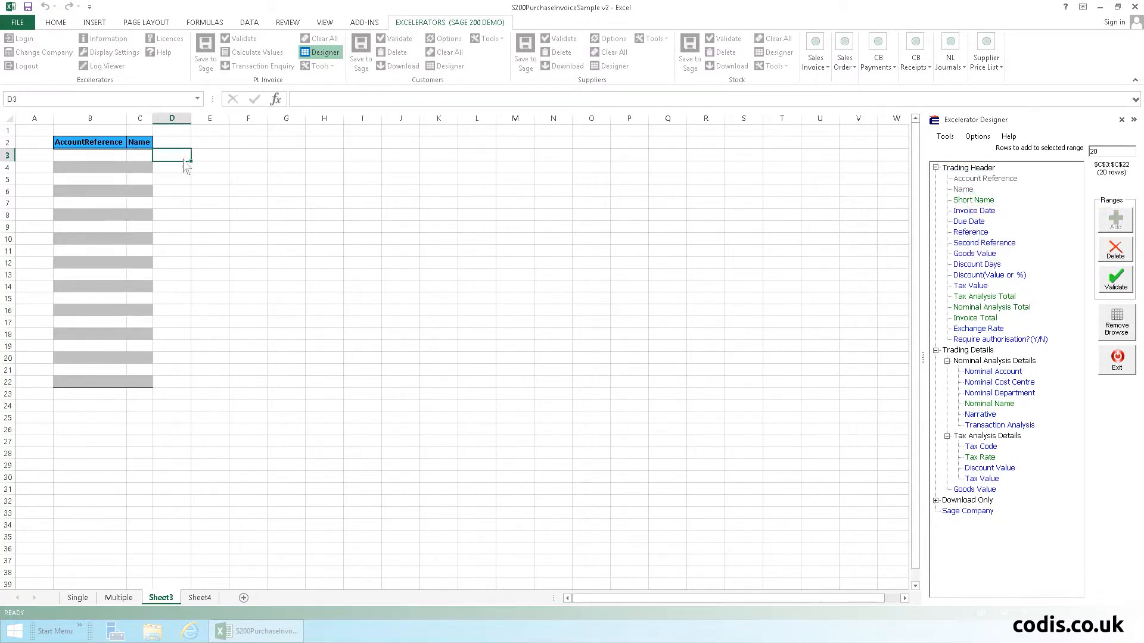
{"action": "left_click", "coordinate": [974, 210]}
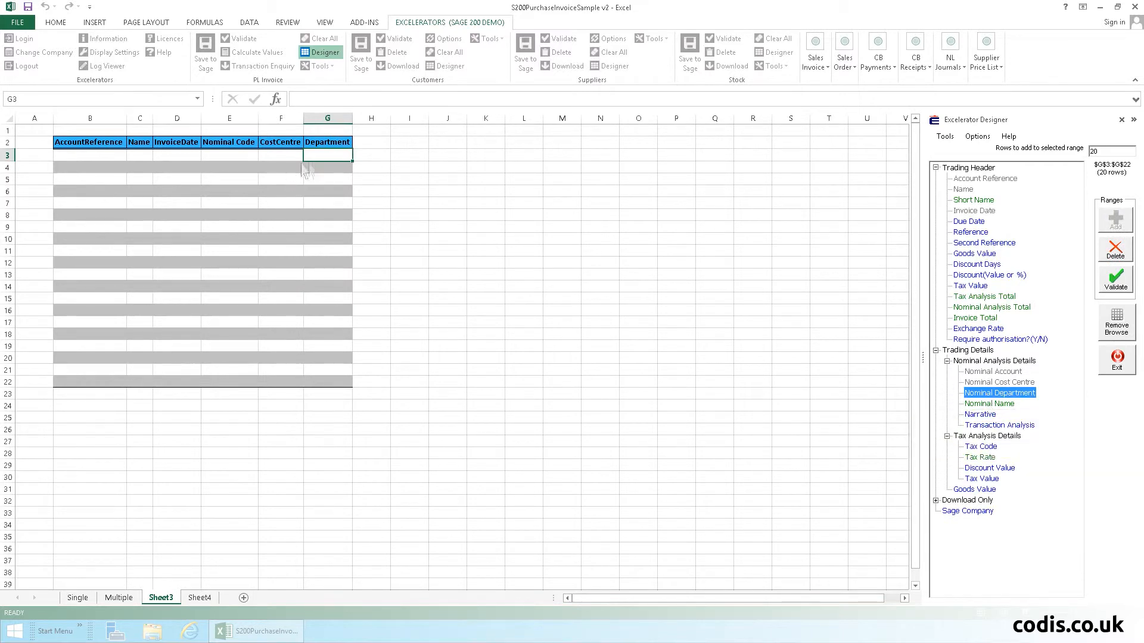
{"action": "left_click", "coordinate": [370, 155]}
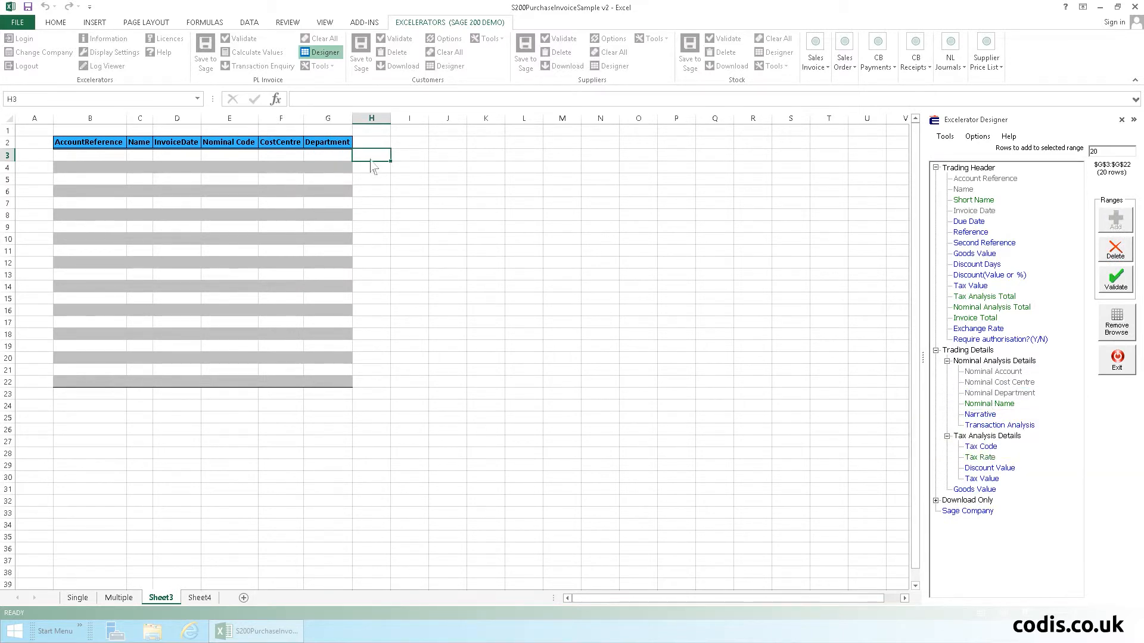
{"action": "left_click", "coordinate": [980, 445]}
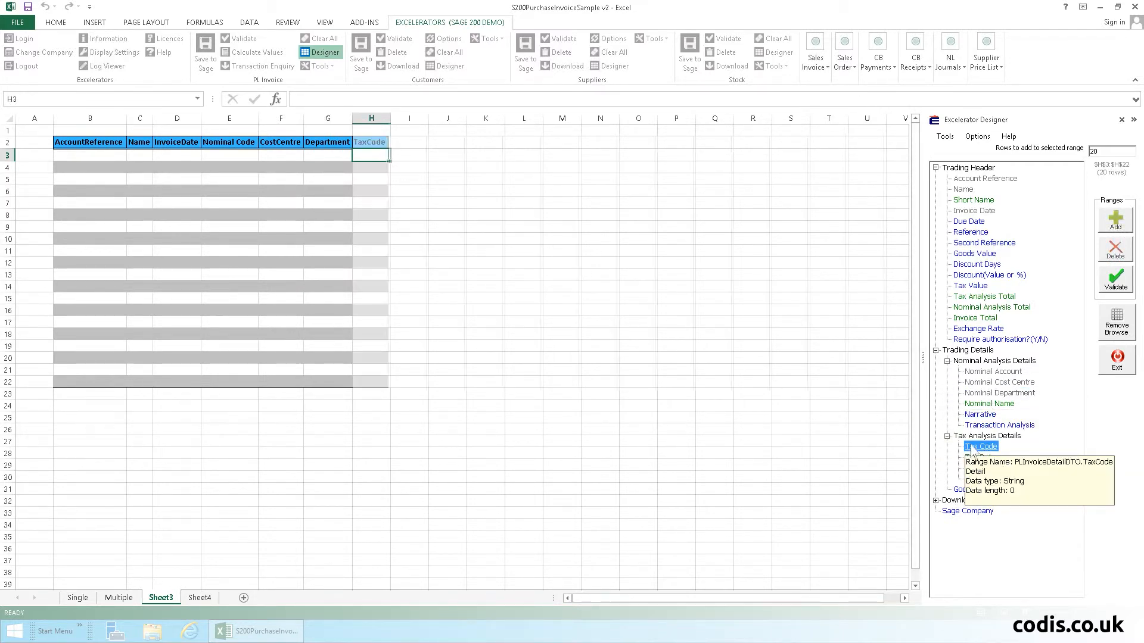
{"action": "left_click", "coordinate": [407, 154]}
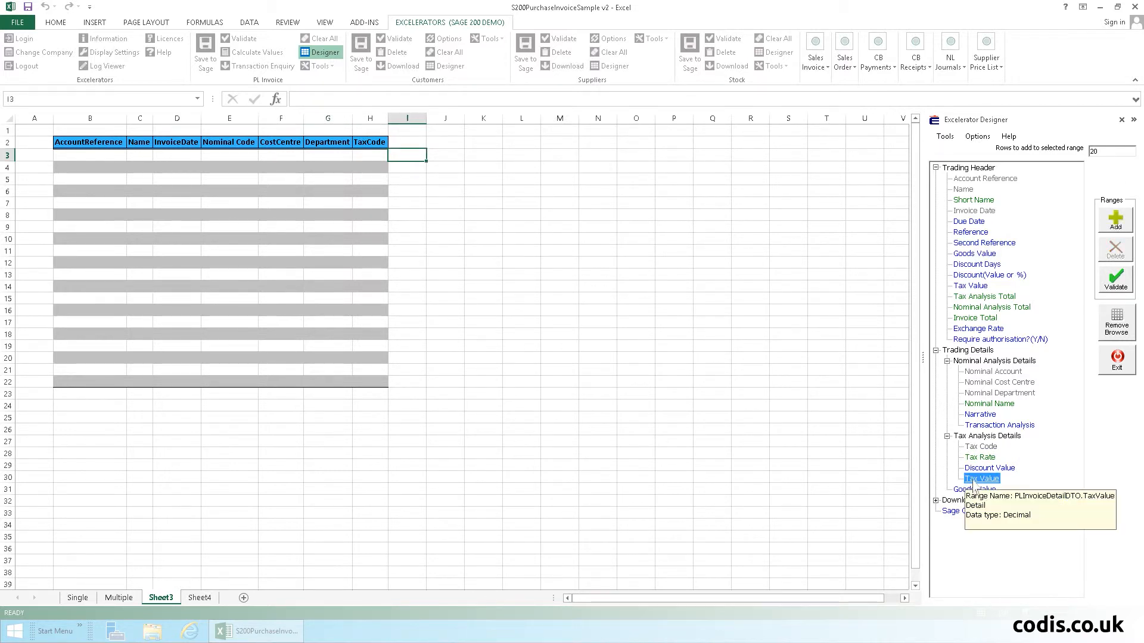
{"action": "left_click", "coordinate": [1115, 219]}
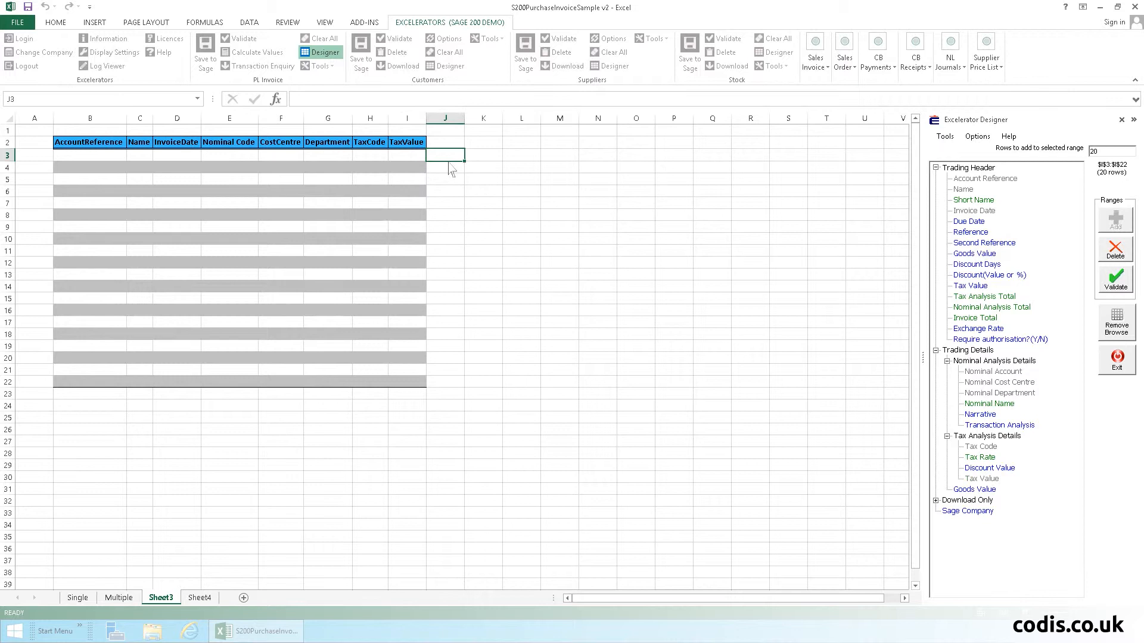
{"action": "left_click", "coordinate": [975, 488]}
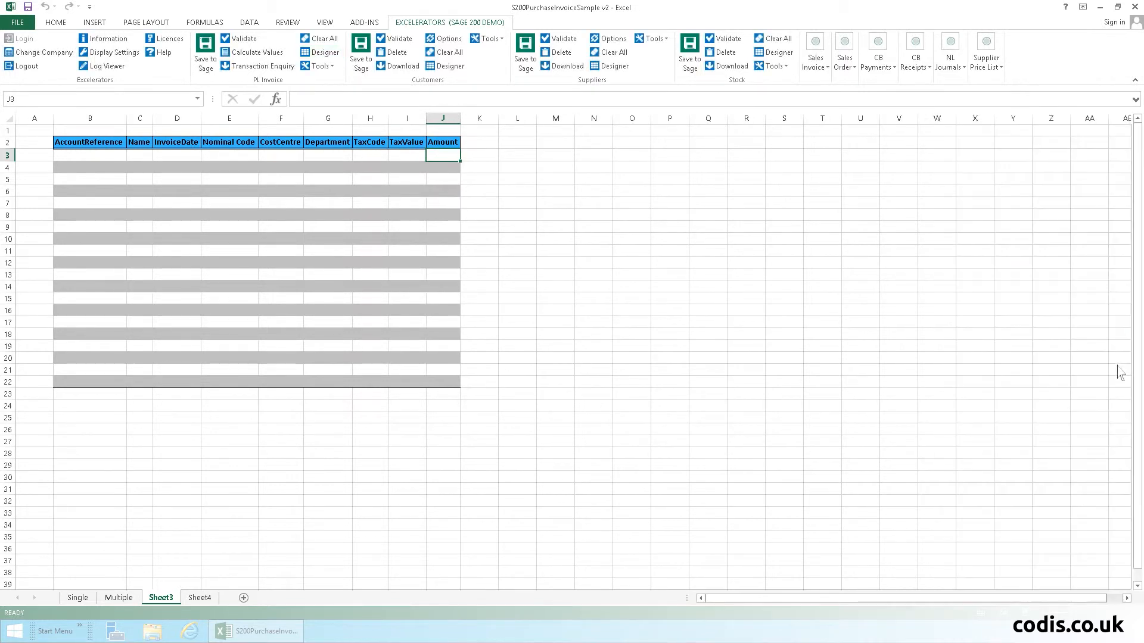
Browse supplier records from B3 and put GasWorks GAS001 into the first table row.
{"action": "left_click", "coordinate": [89, 155]}
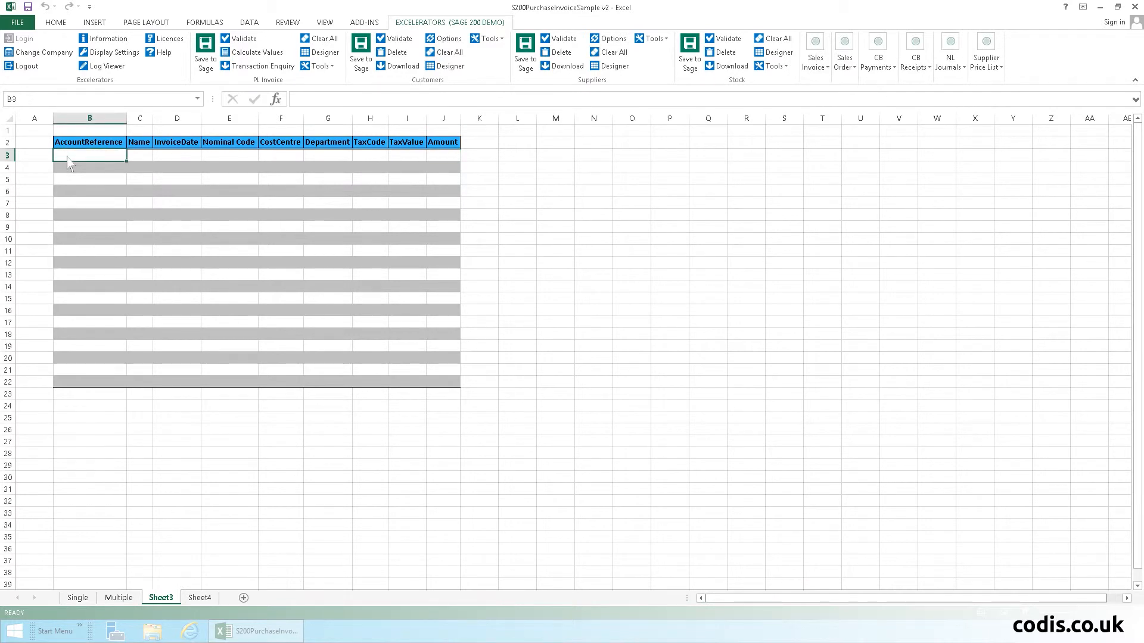
{"action": "right_click", "coordinate": [69, 161]}
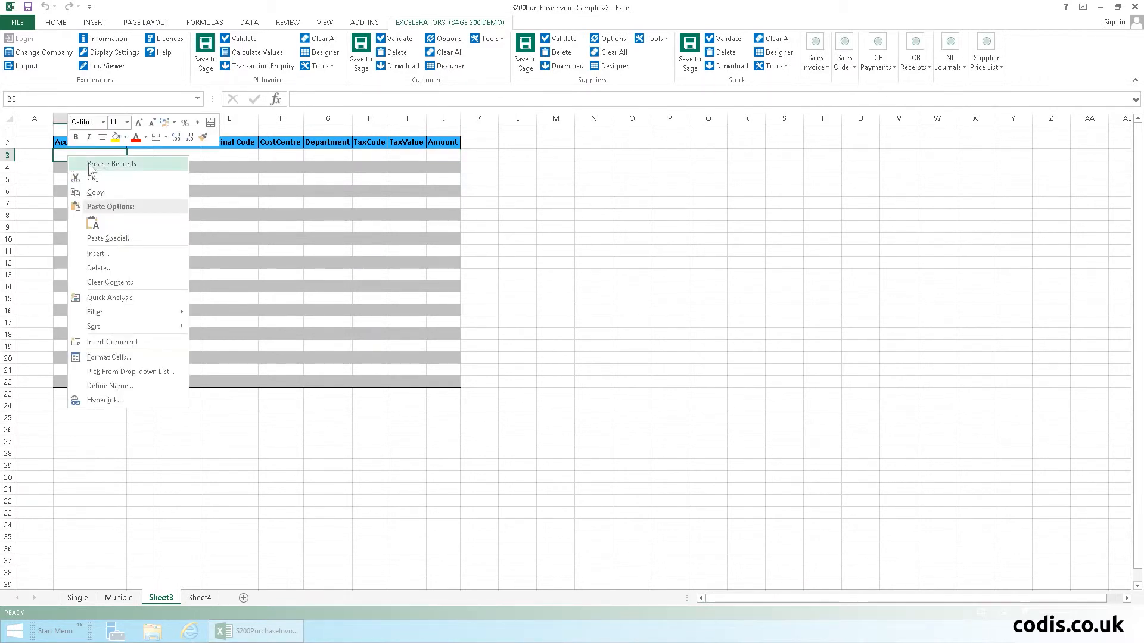
{"action": "left_click", "coordinate": [111, 163]}
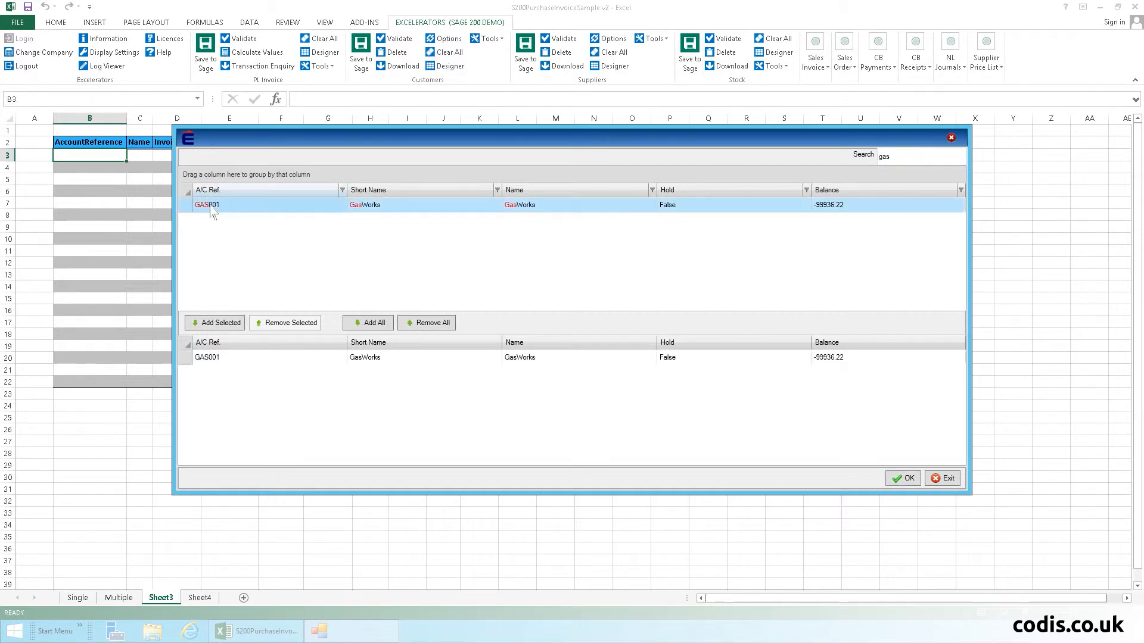
{"action": "left_click", "coordinate": [902, 478]}
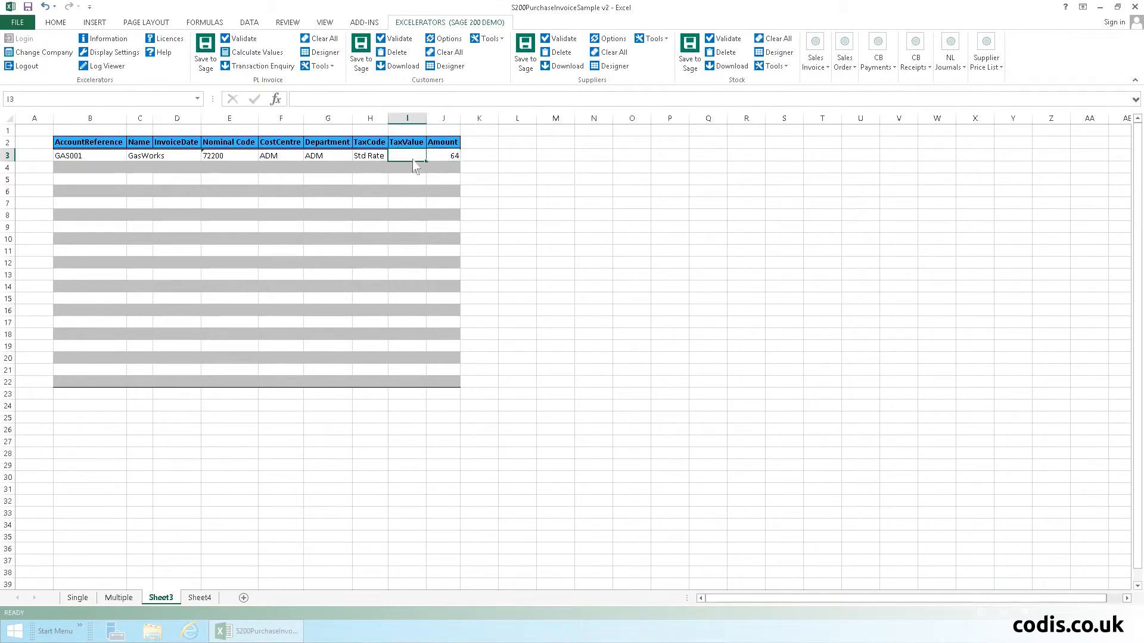
Commit the 64.00 amount and calculate its 12.80 tax value.
{"action": "left_click", "coordinate": [257, 51]}
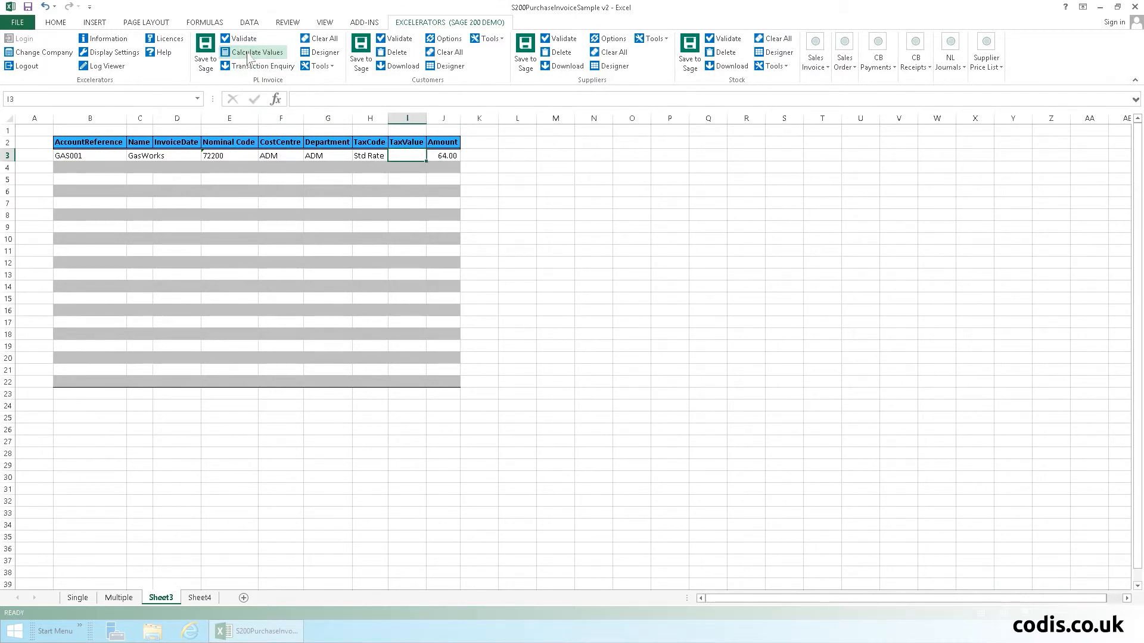
{"action": "left_click", "coordinate": [257, 52]}
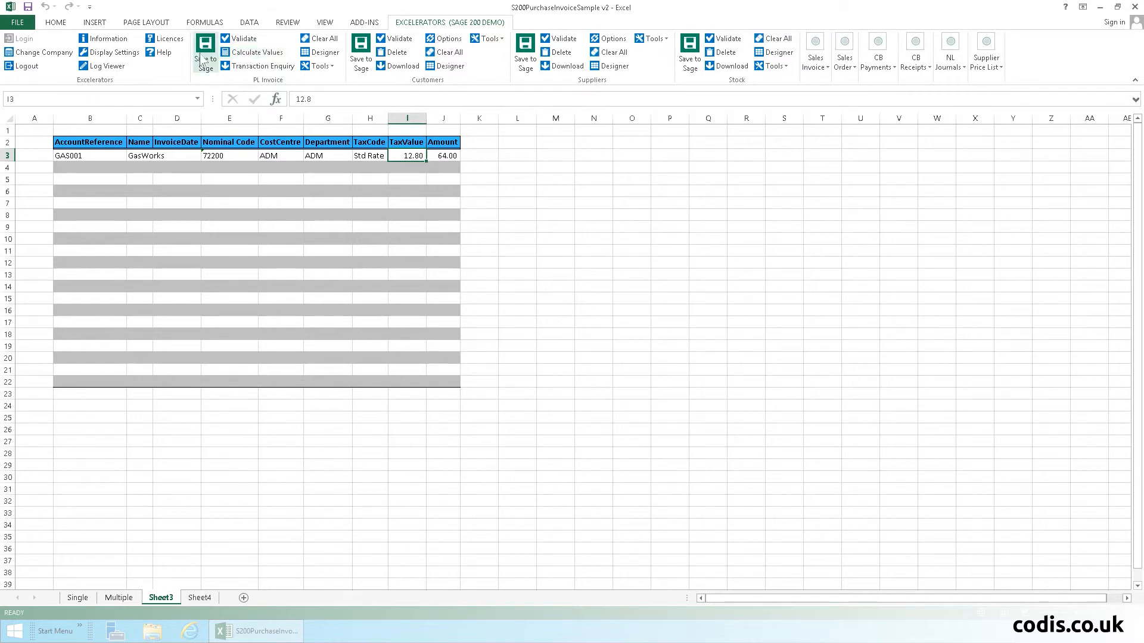
{"action": "mouse_move", "coordinate": [616, 323]}
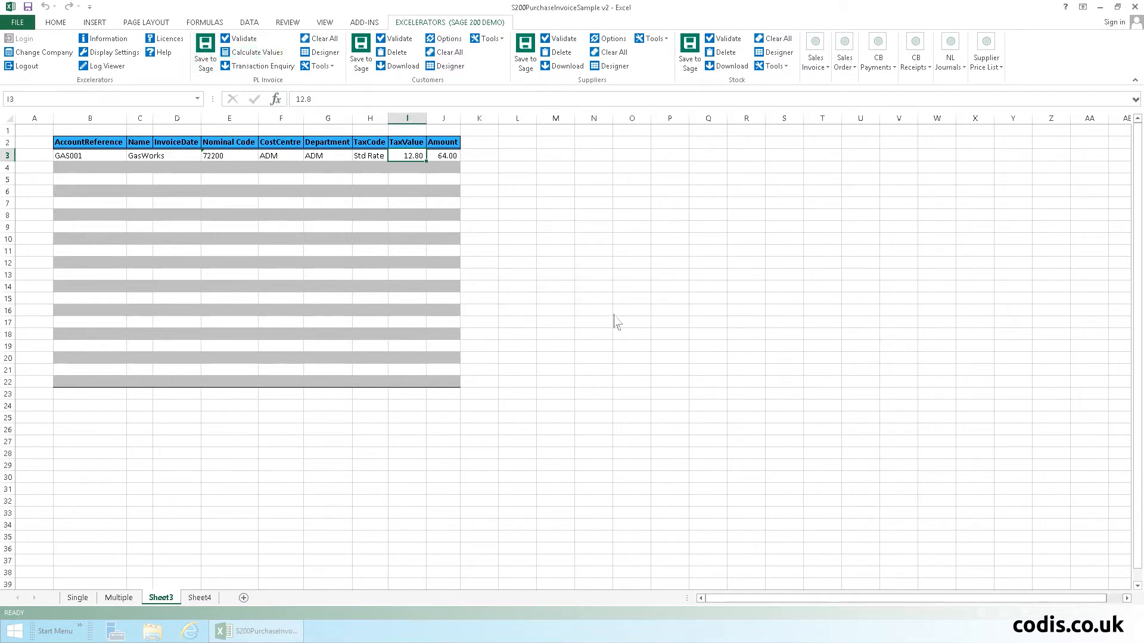